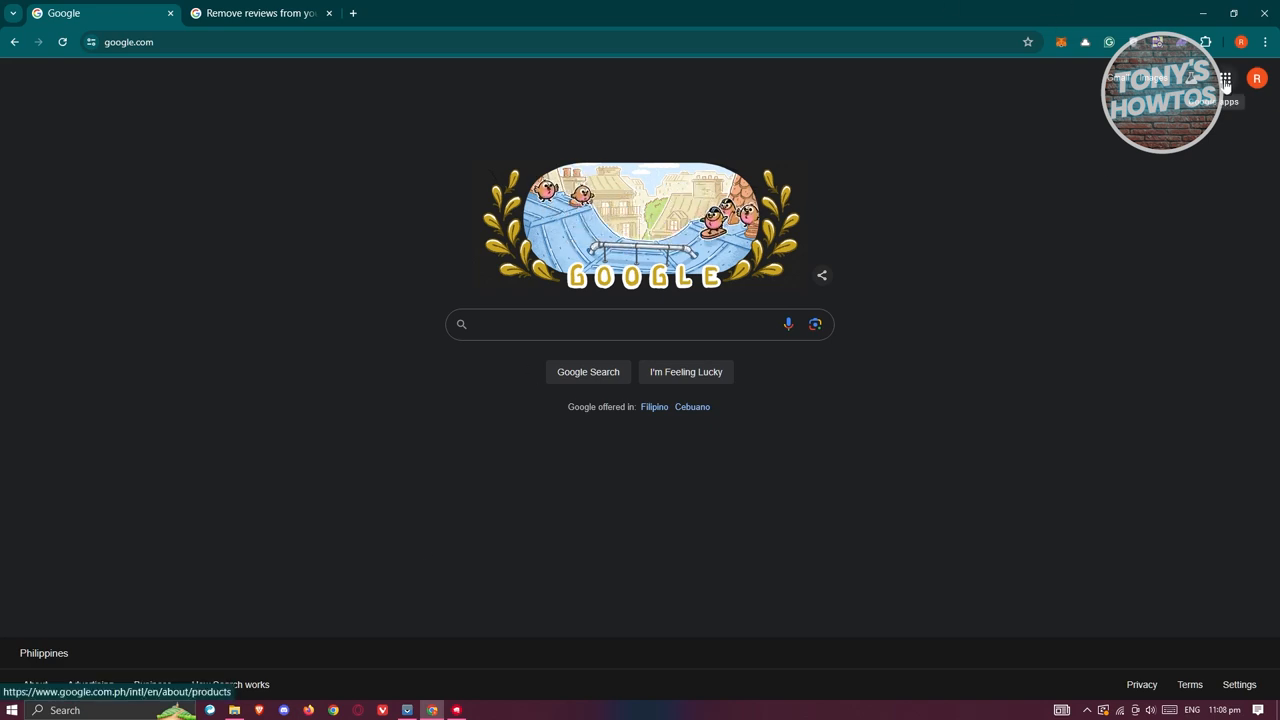
# Launch Business Profile Manager from the Google apps grid
pyautogui.click(1225, 78)
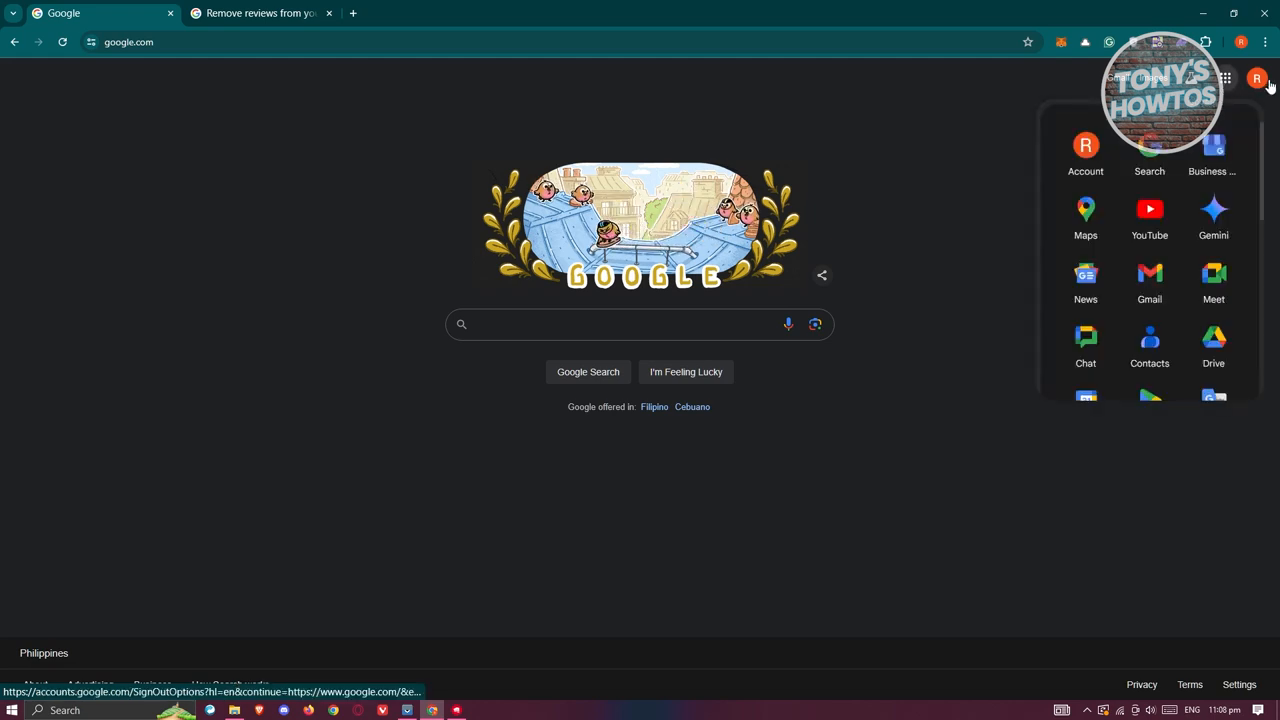
pyautogui.moveTo(1213, 150)
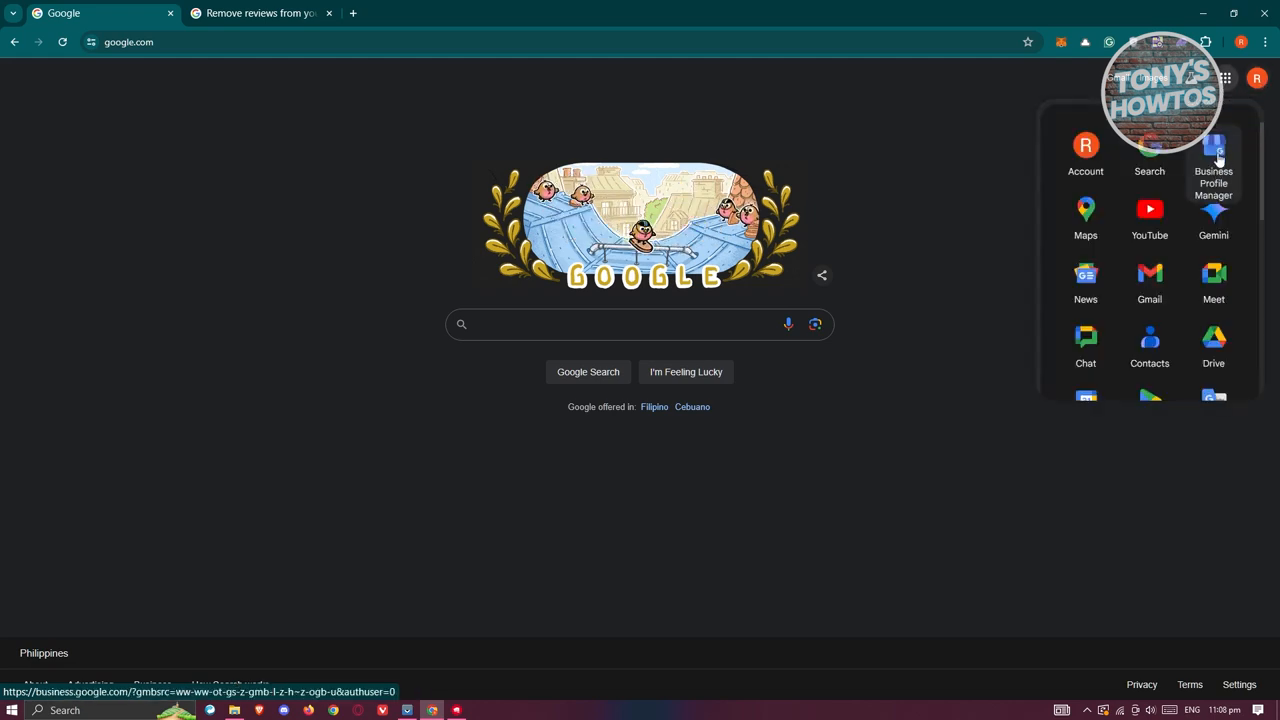
pyautogui.click(1213, 147)
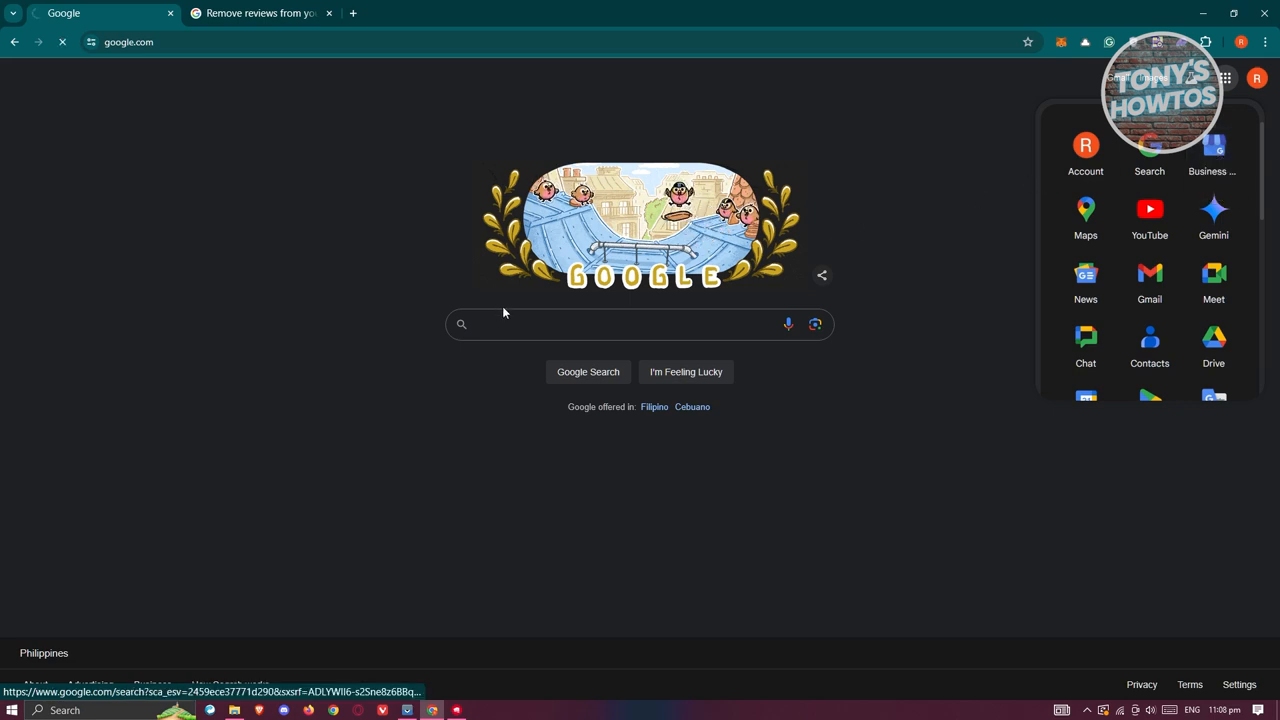
pyautogui.moveTo(406, 261)
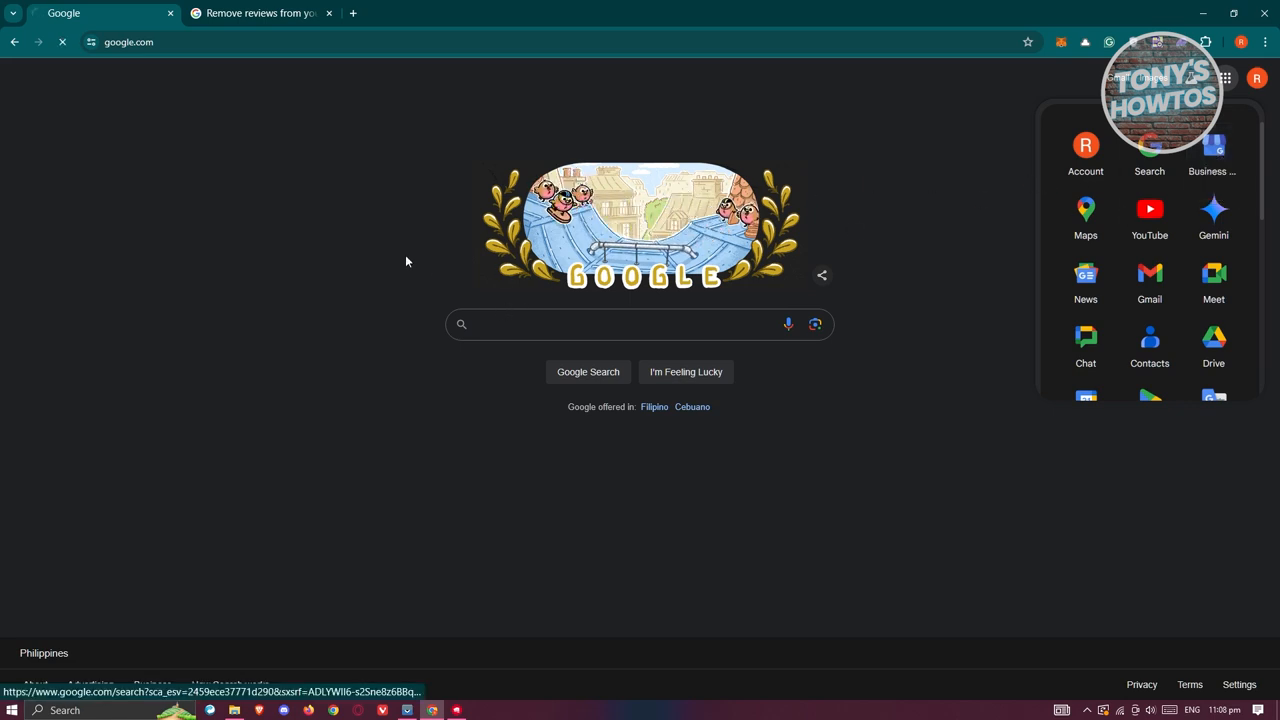
pyautogui.moveTo(165, 332)
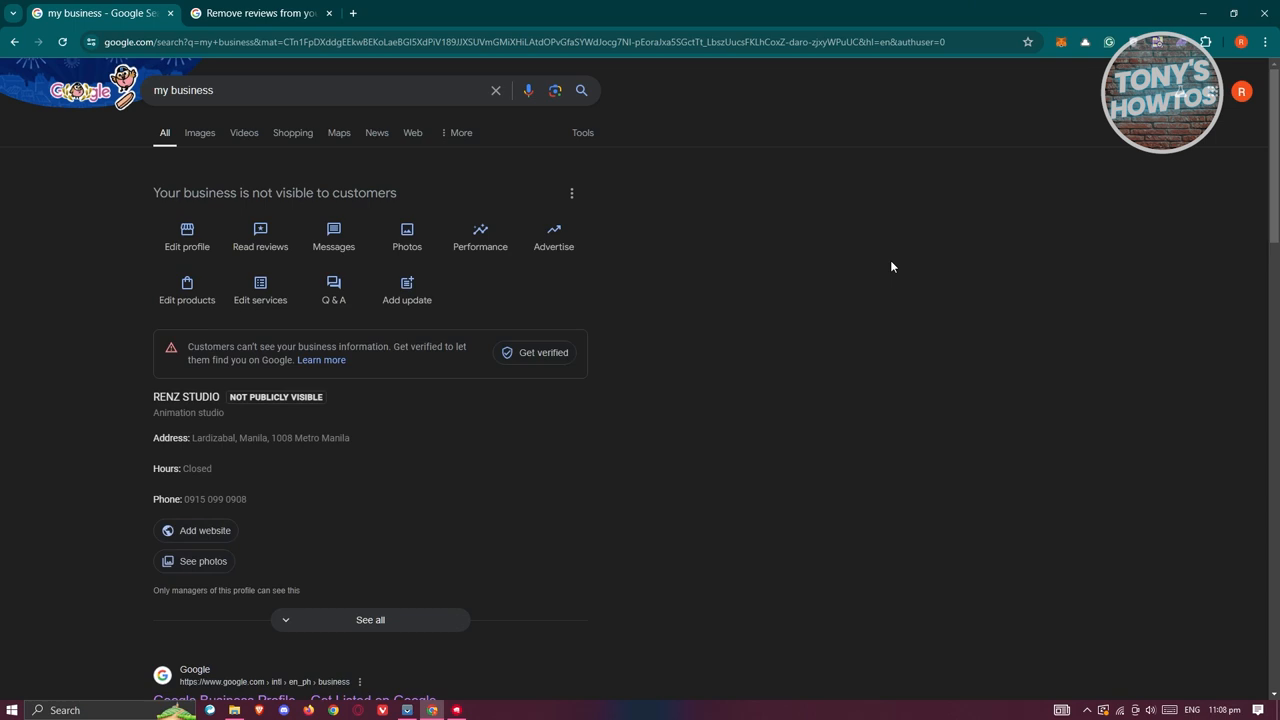
pyautogui.moveTo(187, 237)
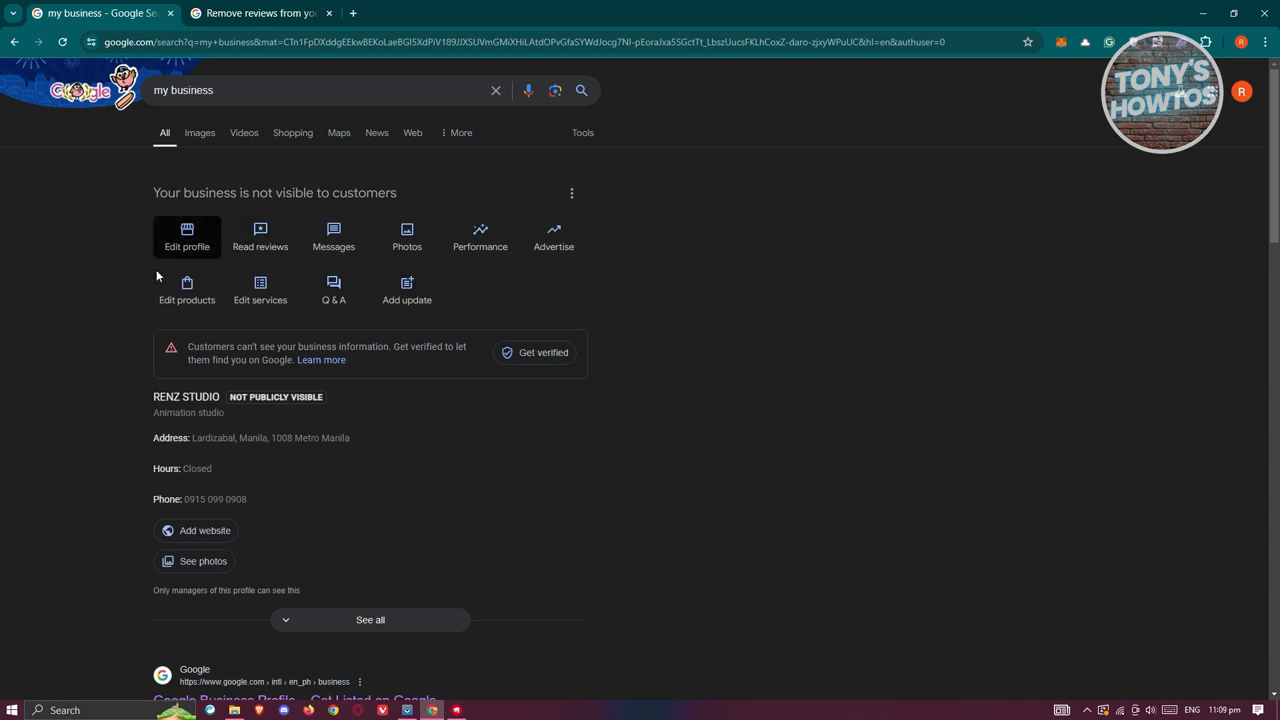
pyautogui.moveTo(558, 339)
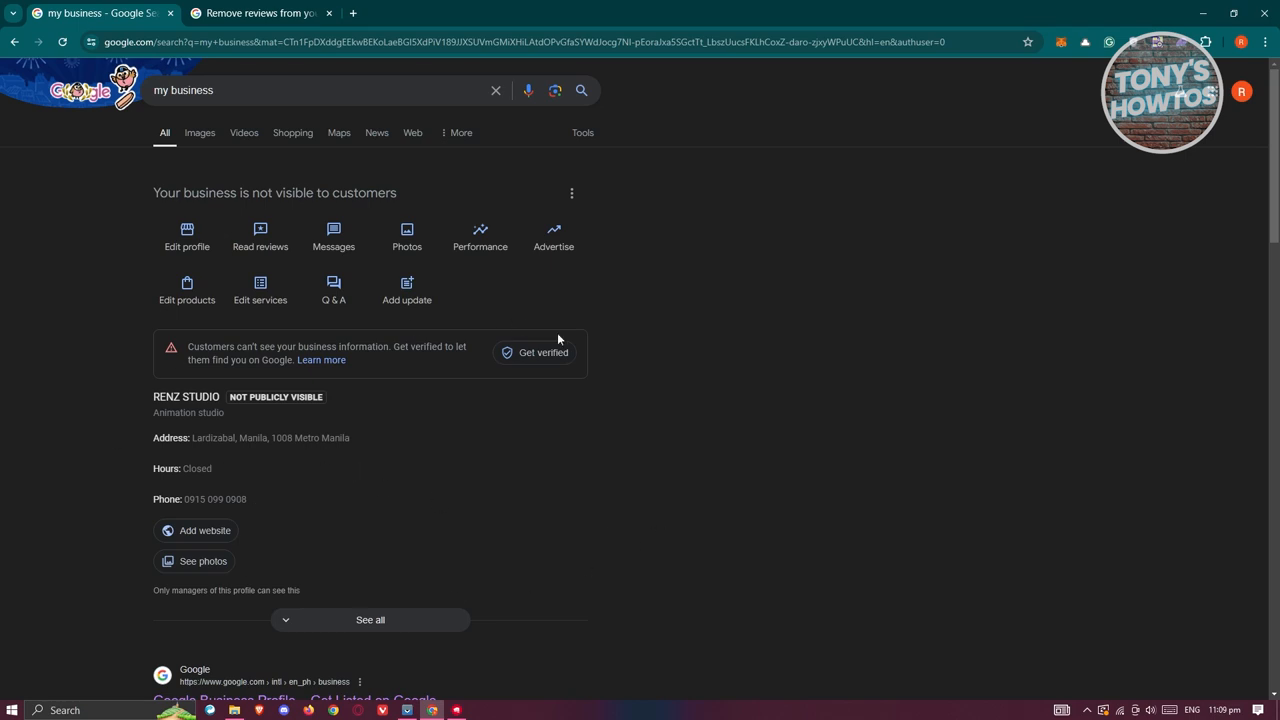
pyautogui.moveTo(260, 240)
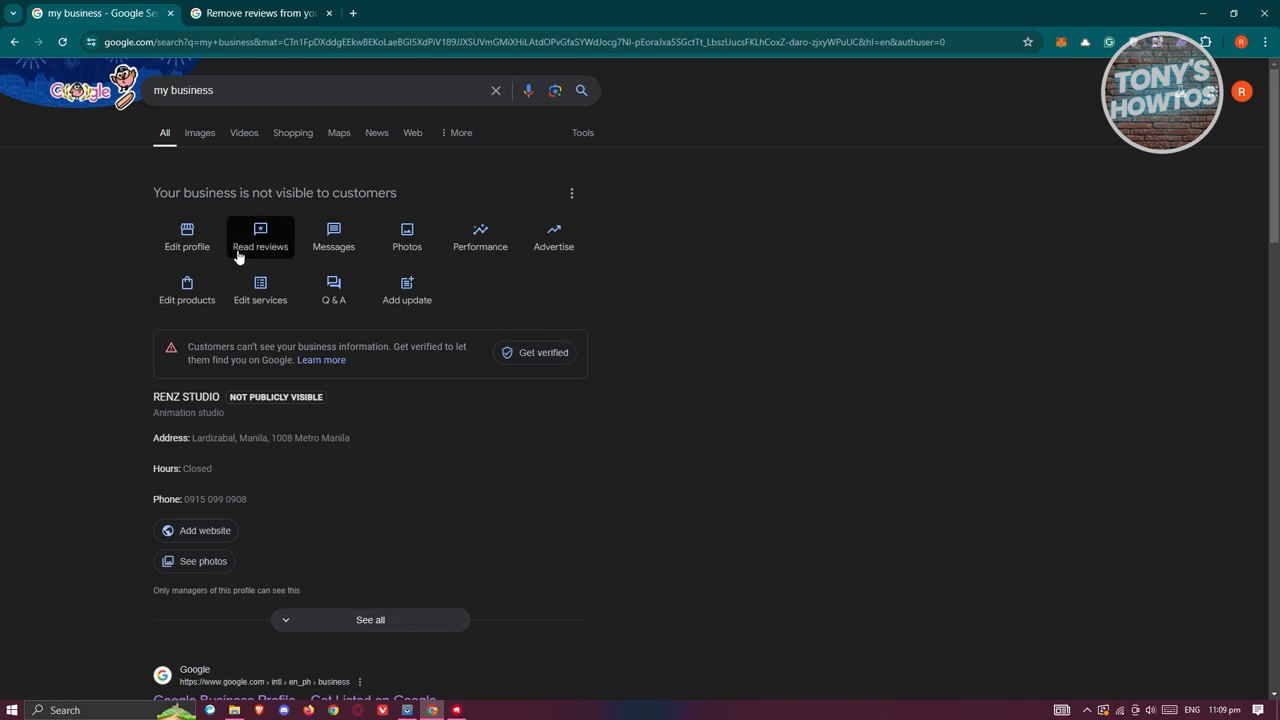
# Open Read reviews, get the verify-first notice, and open the help article on removing reviews
pyautogui.click(260, 237)
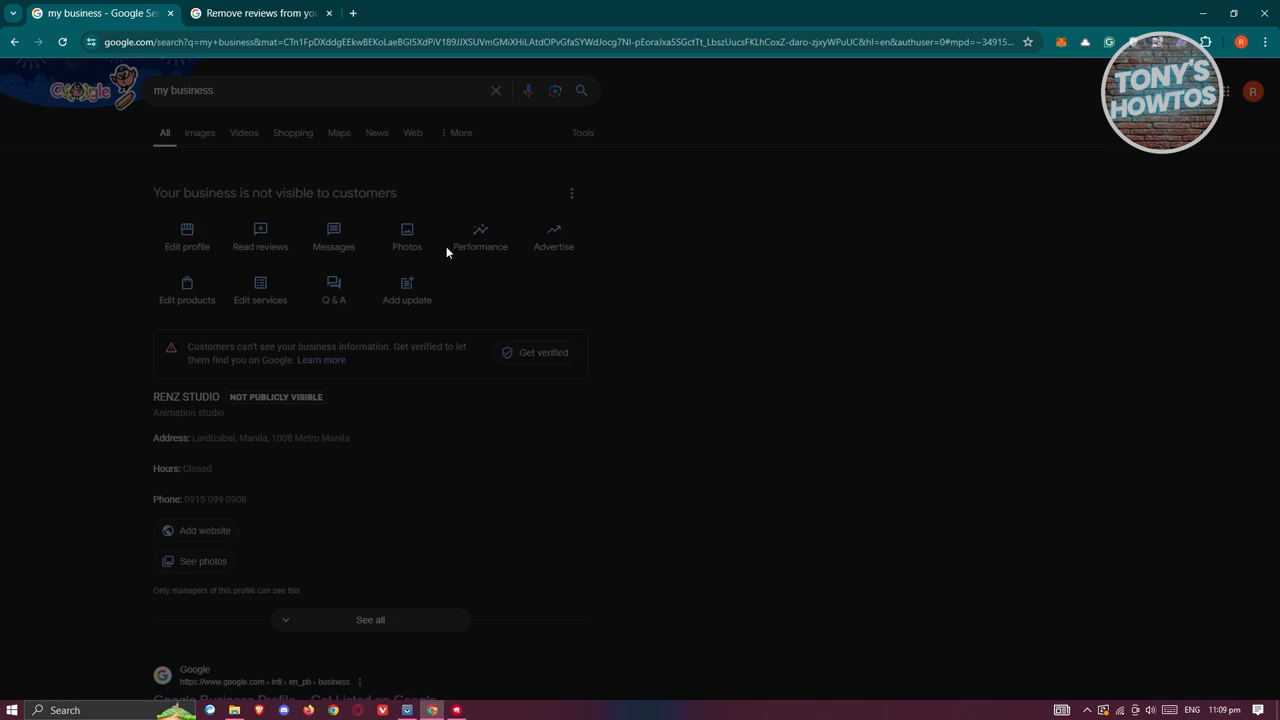
pyautogui.click(260, 238)
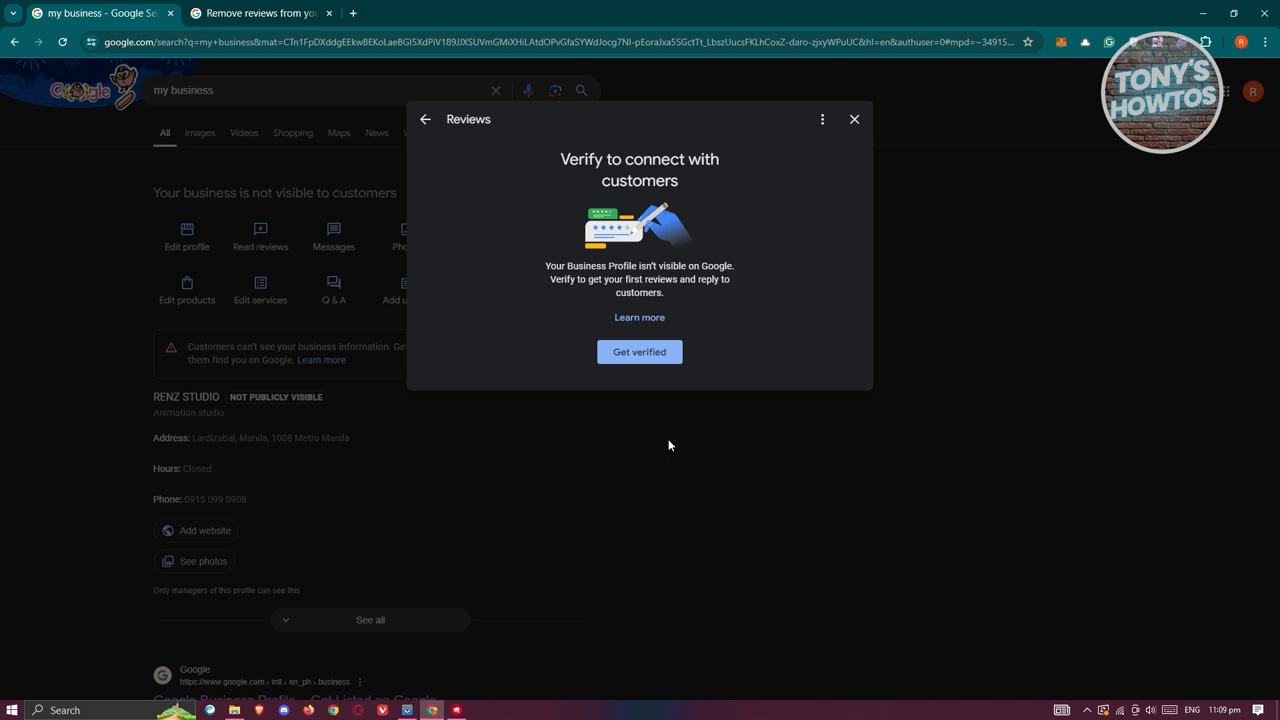
pyautogui.moveTo(884, 445)
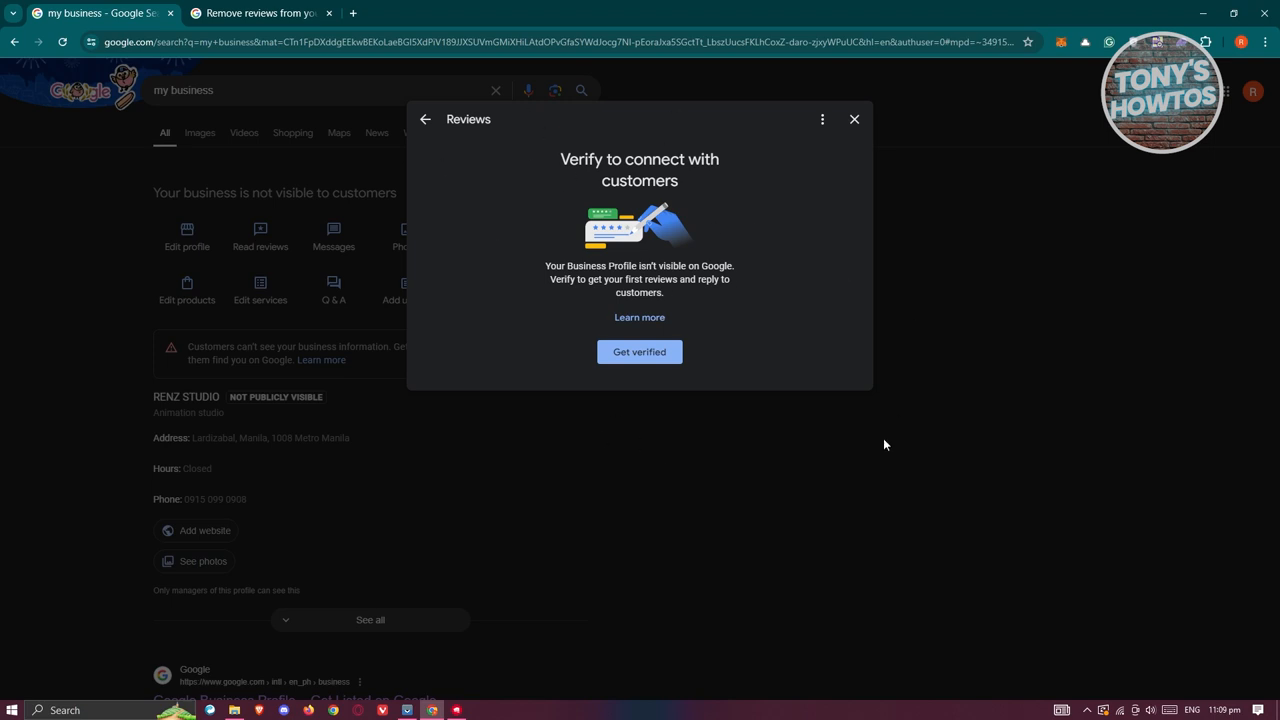
pyautogui.moveTo(822, 119)
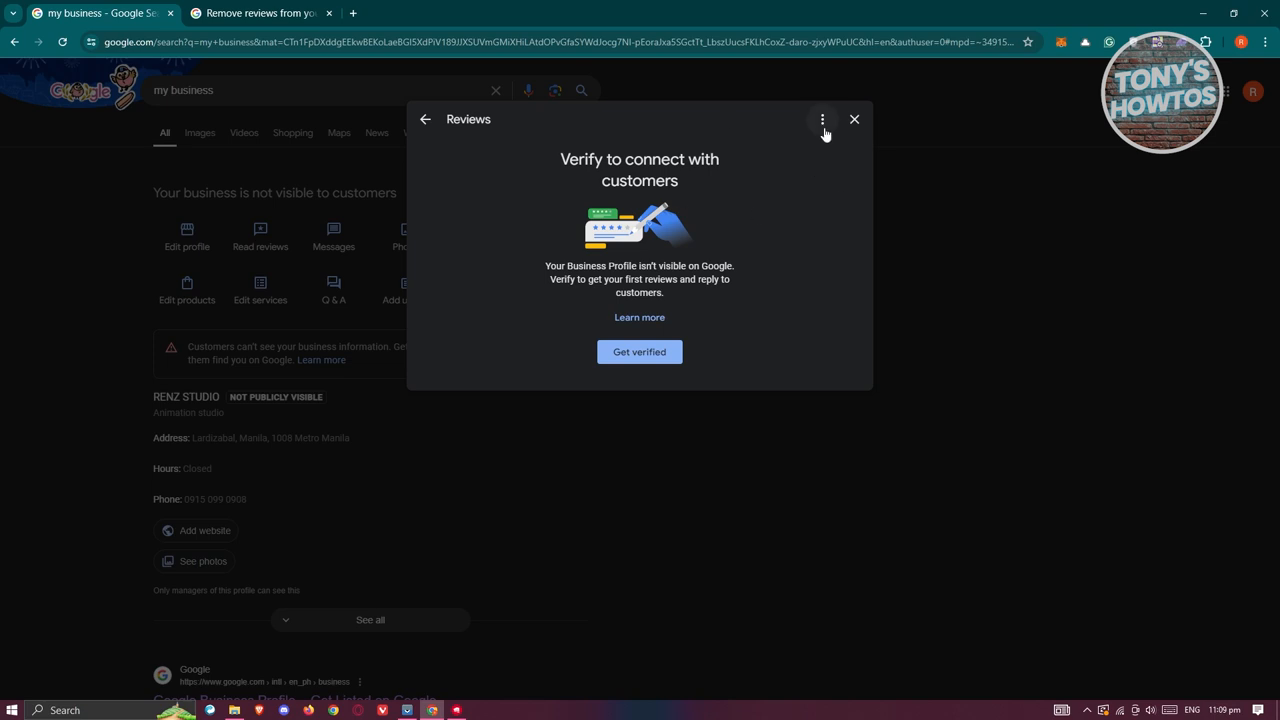
pyautogui.click(821, 119)
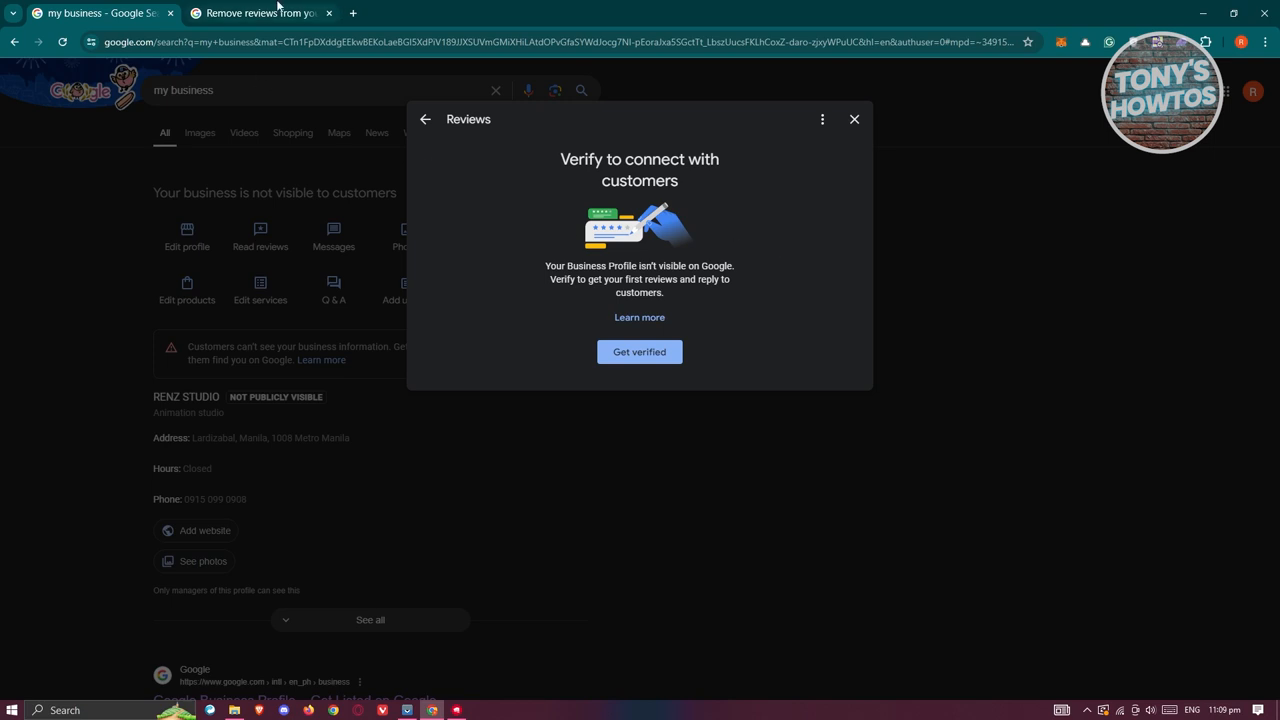
pyautogui.moveTo(550, 116)
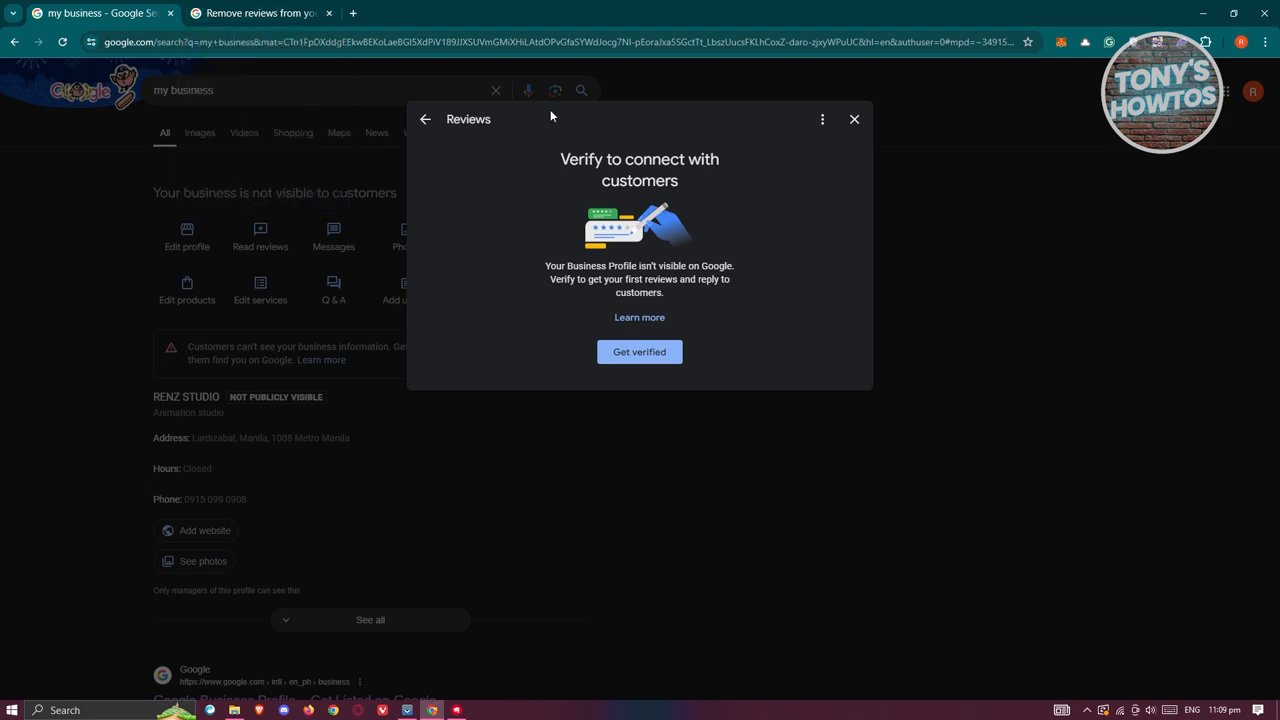
pyautogui.click(260, 13)
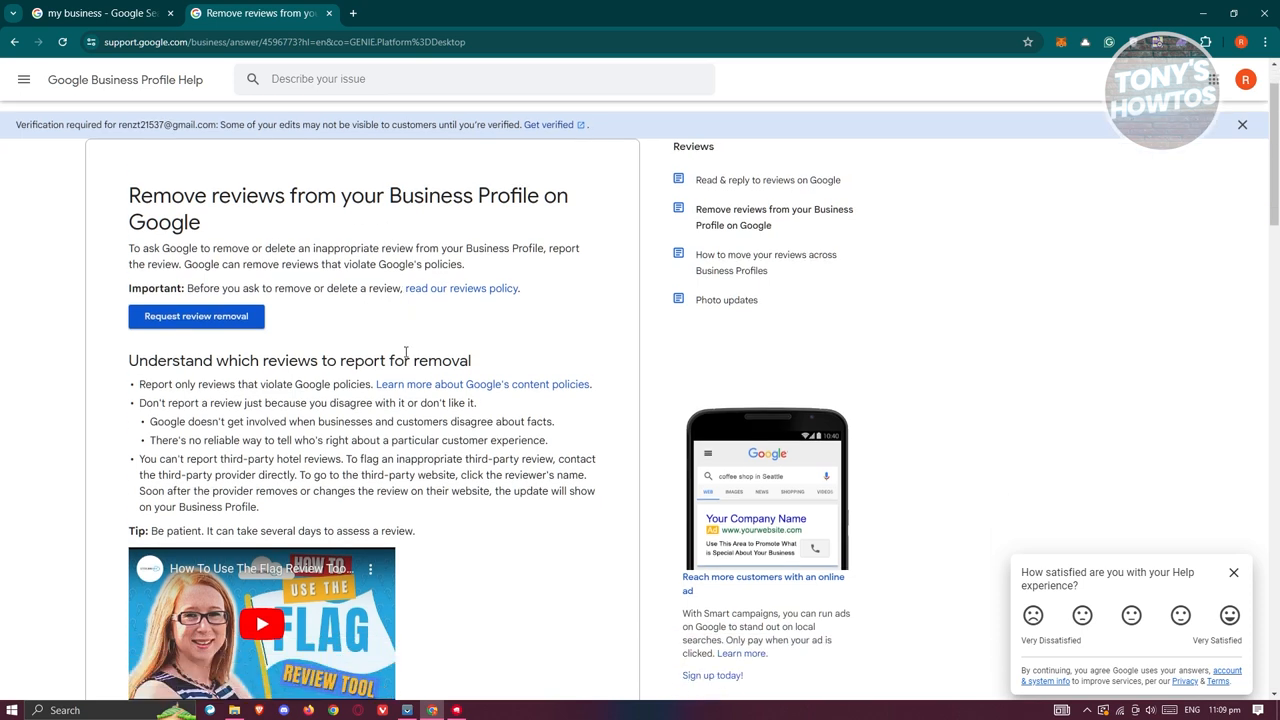
# Scroll the help article down to the guidance on which reviews qualify for removal
pyautogui.scroll(-3)
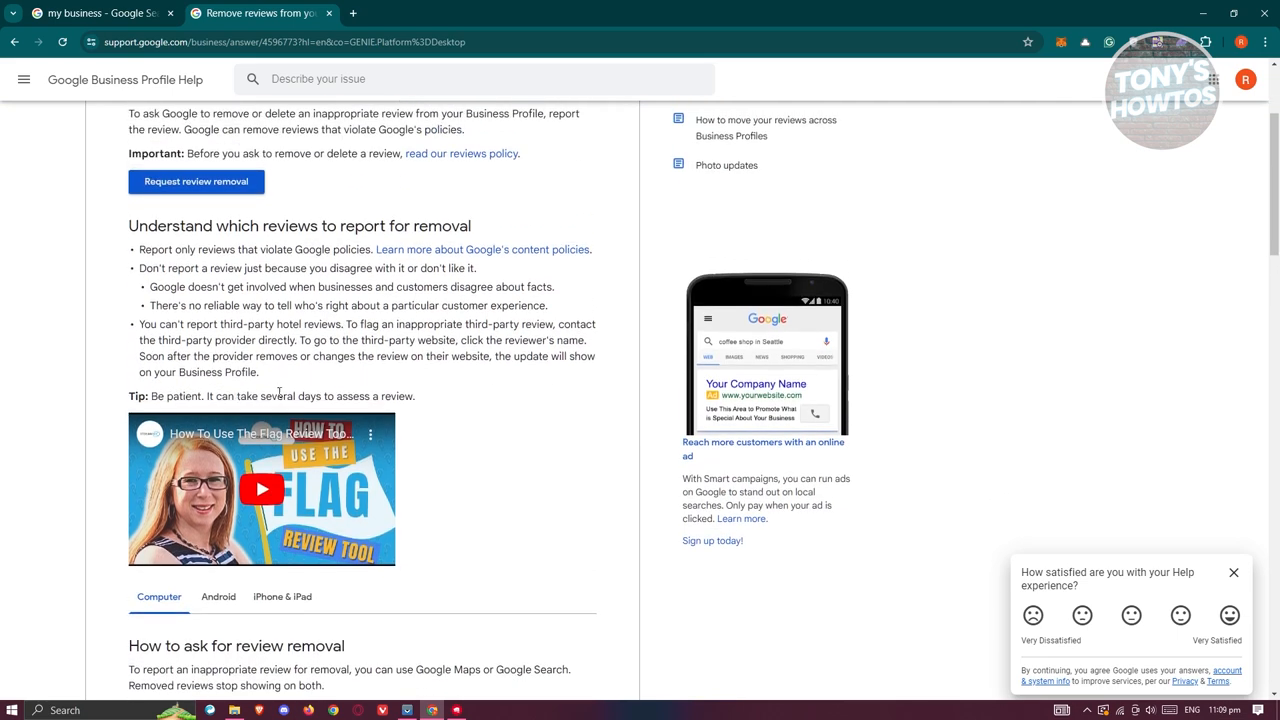
pyautogui.moveTo(290, 380)
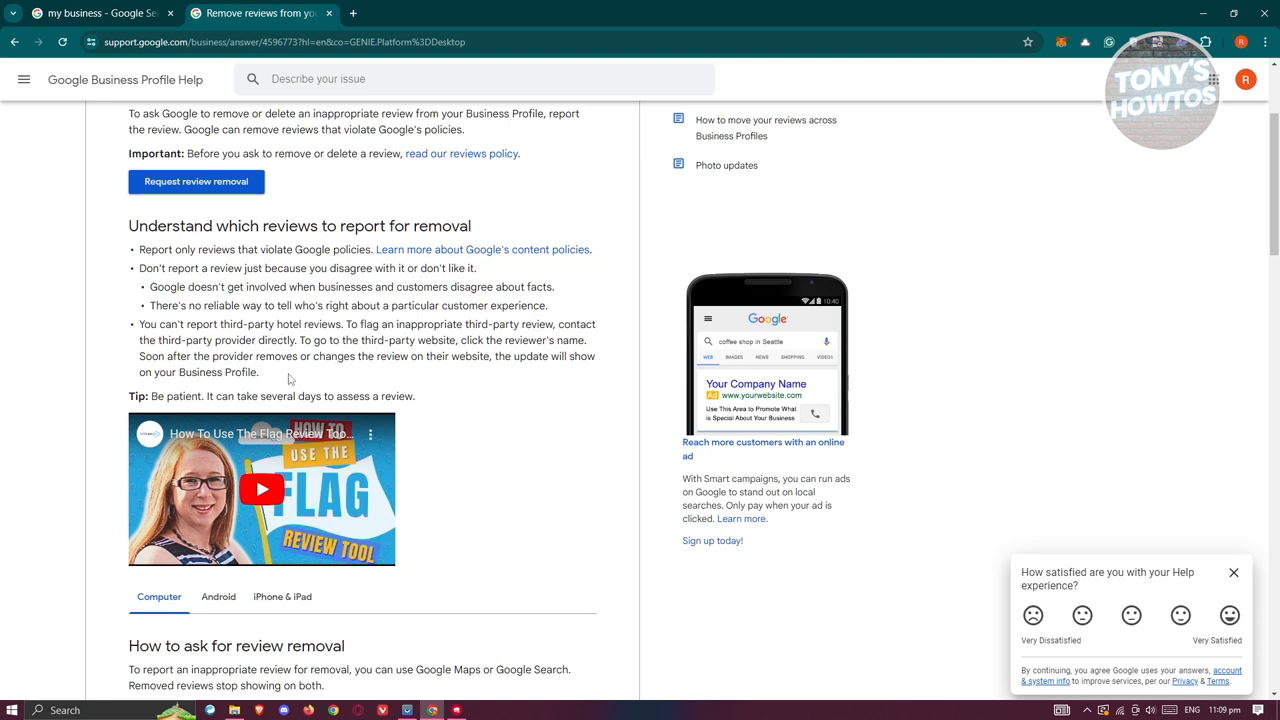
pyautogui.moveTo(345, 369)
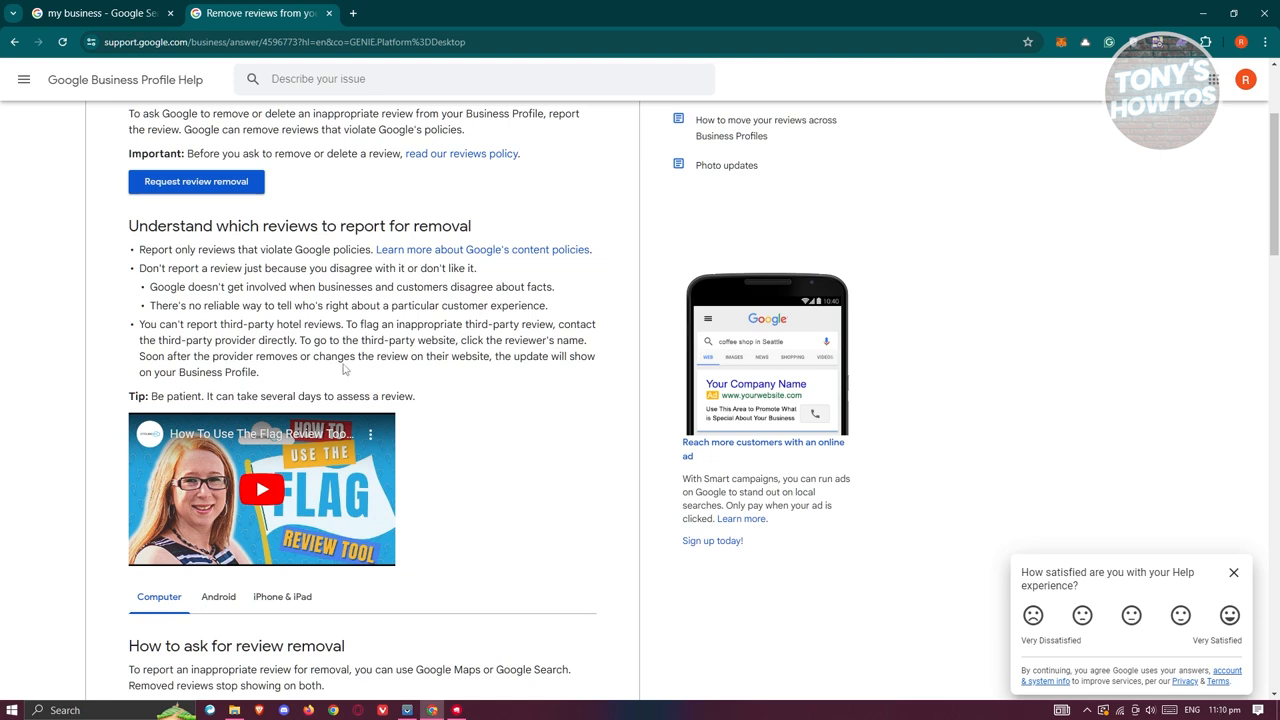
pyautogui.moveTo(483, 249)
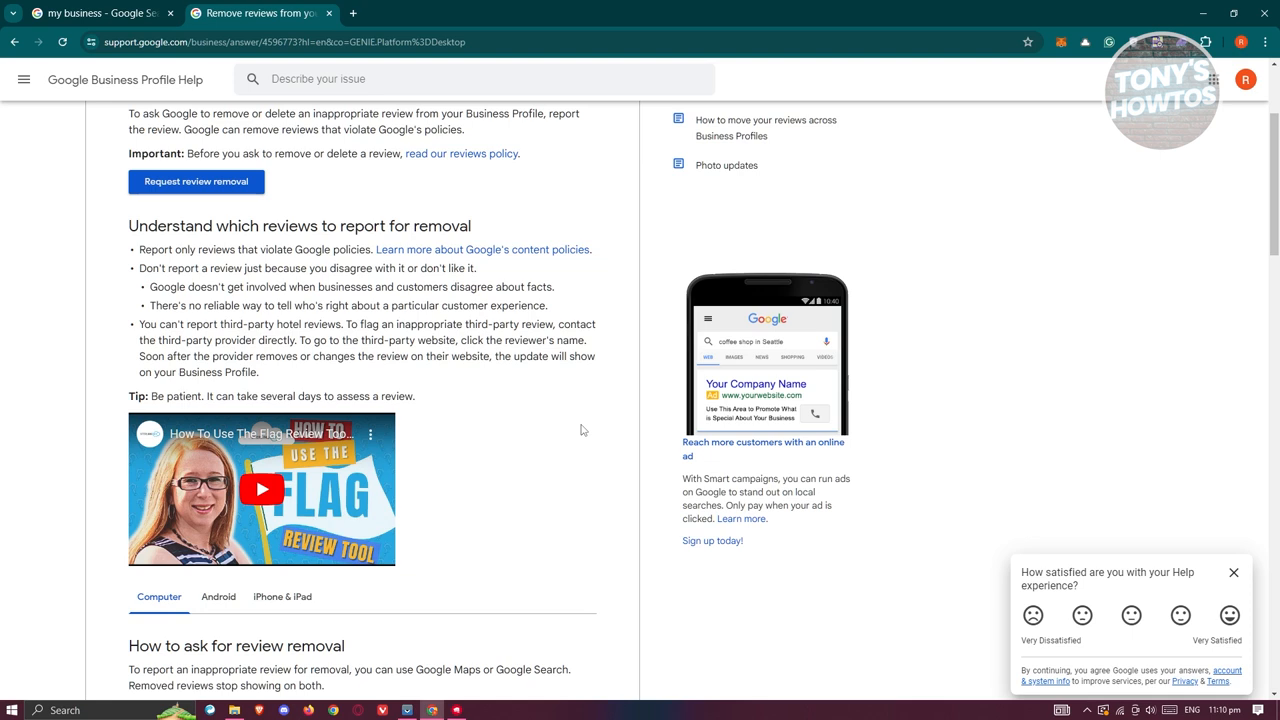
pyautogui.moveTo(396, 302)
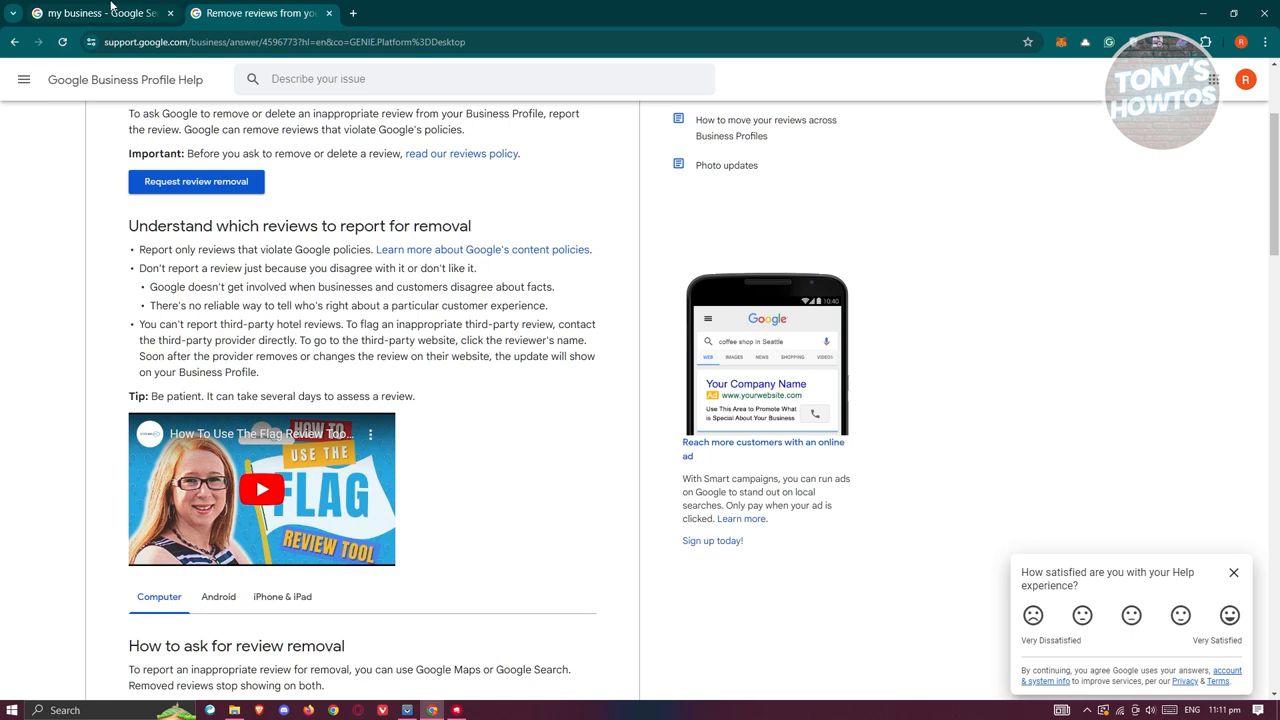
# Return to the 'my business - Google Search' tab showing the verify-first Reviews window
pyautogui.click(90, 13)
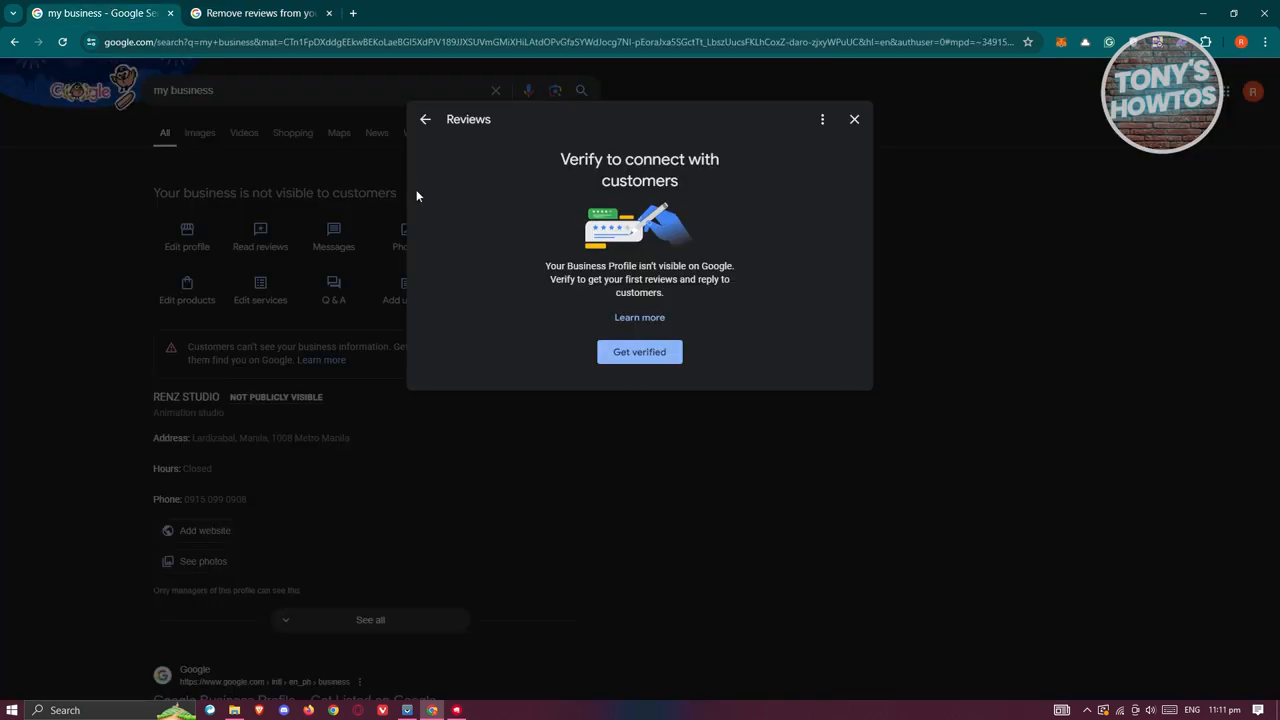
pyautogui.moveTo(583, 203)
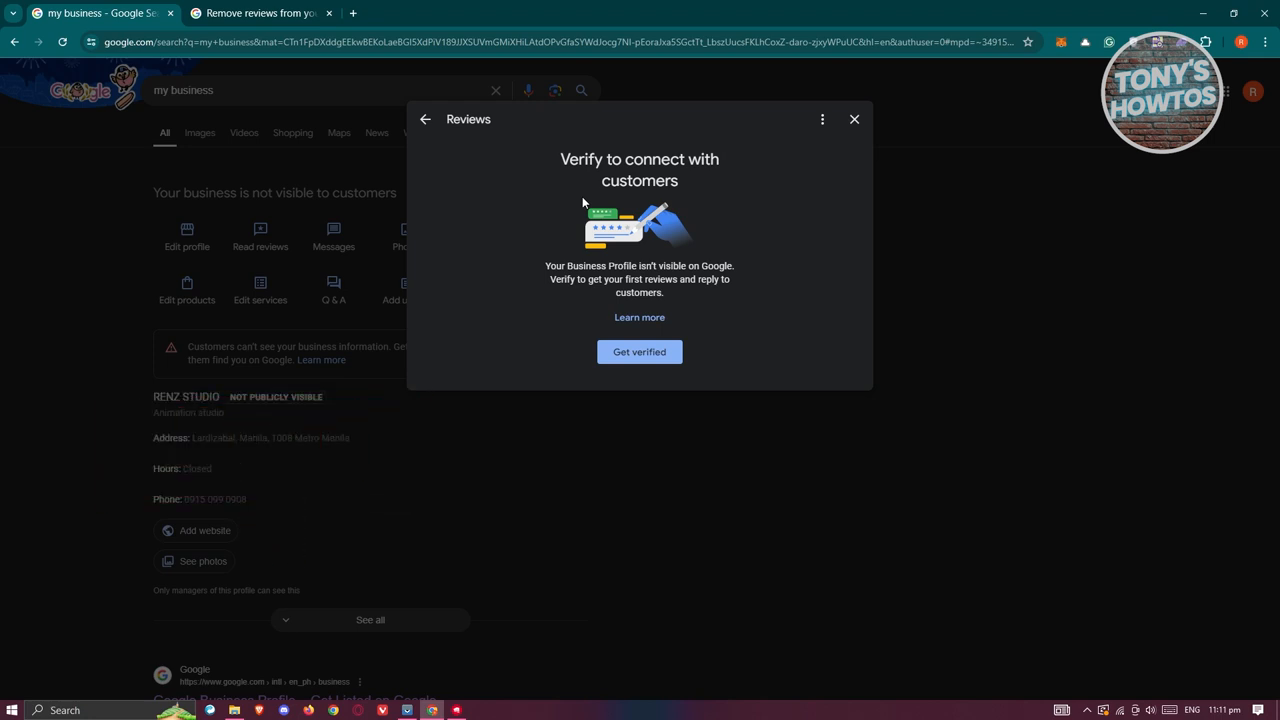
pyautogui.moveTo(587, 72)
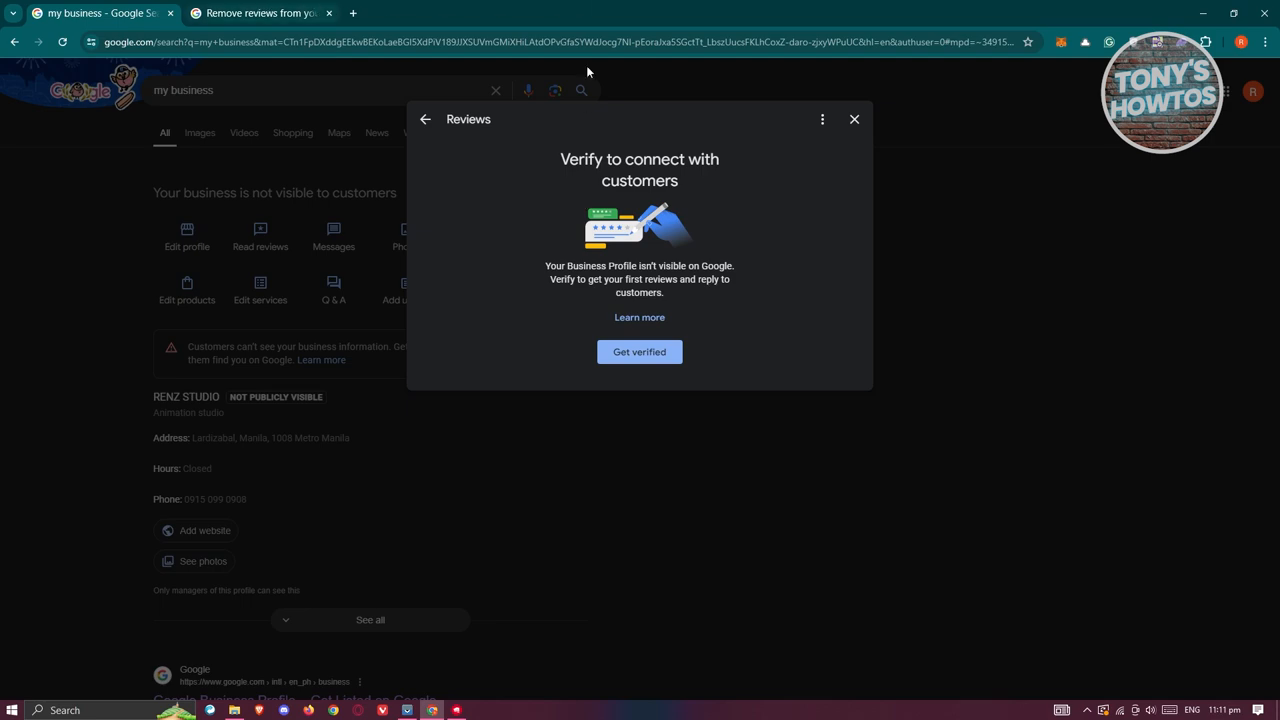
pyautogui.click(262, 13)
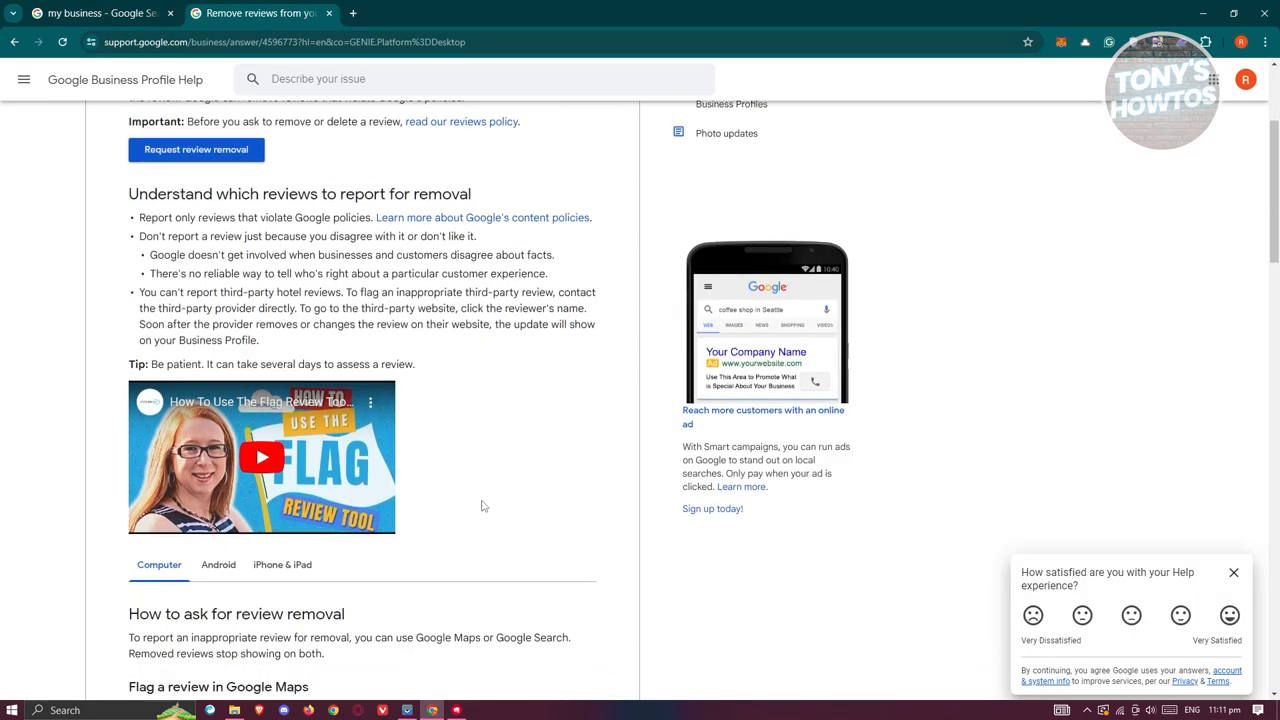
pyautogui.scroll(-3)
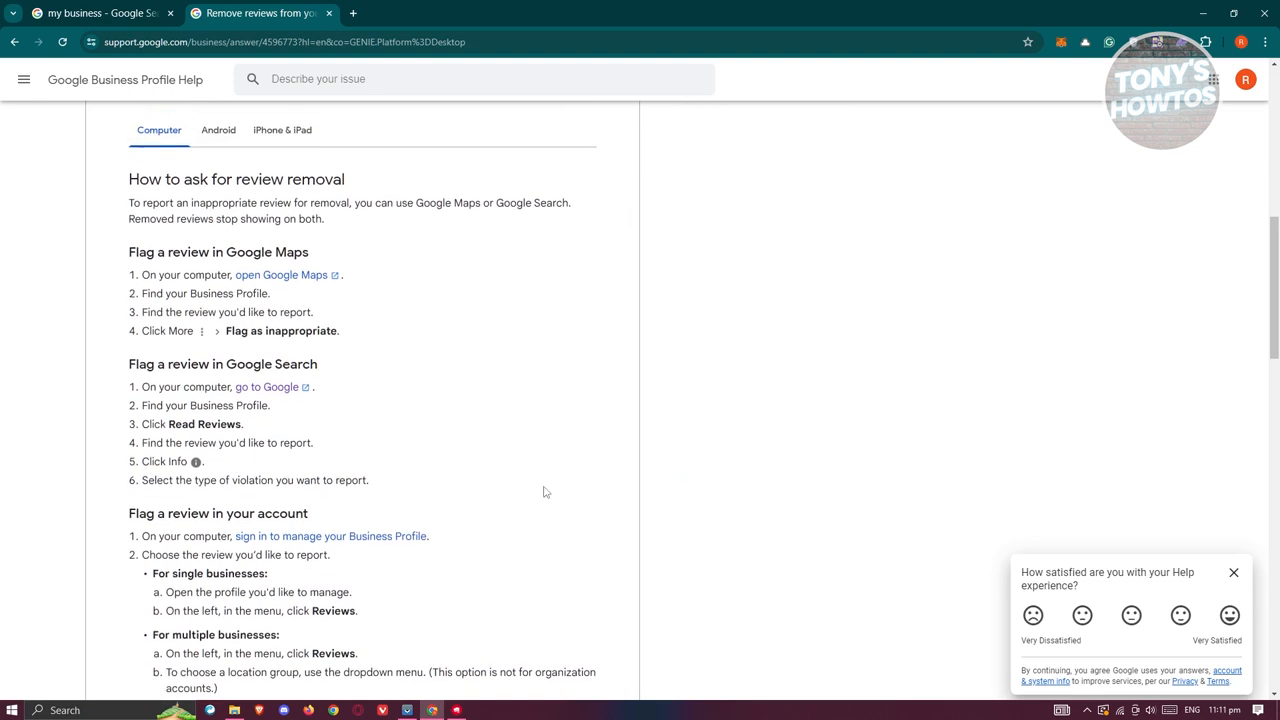
pyautogui.moveTo(262, 316)
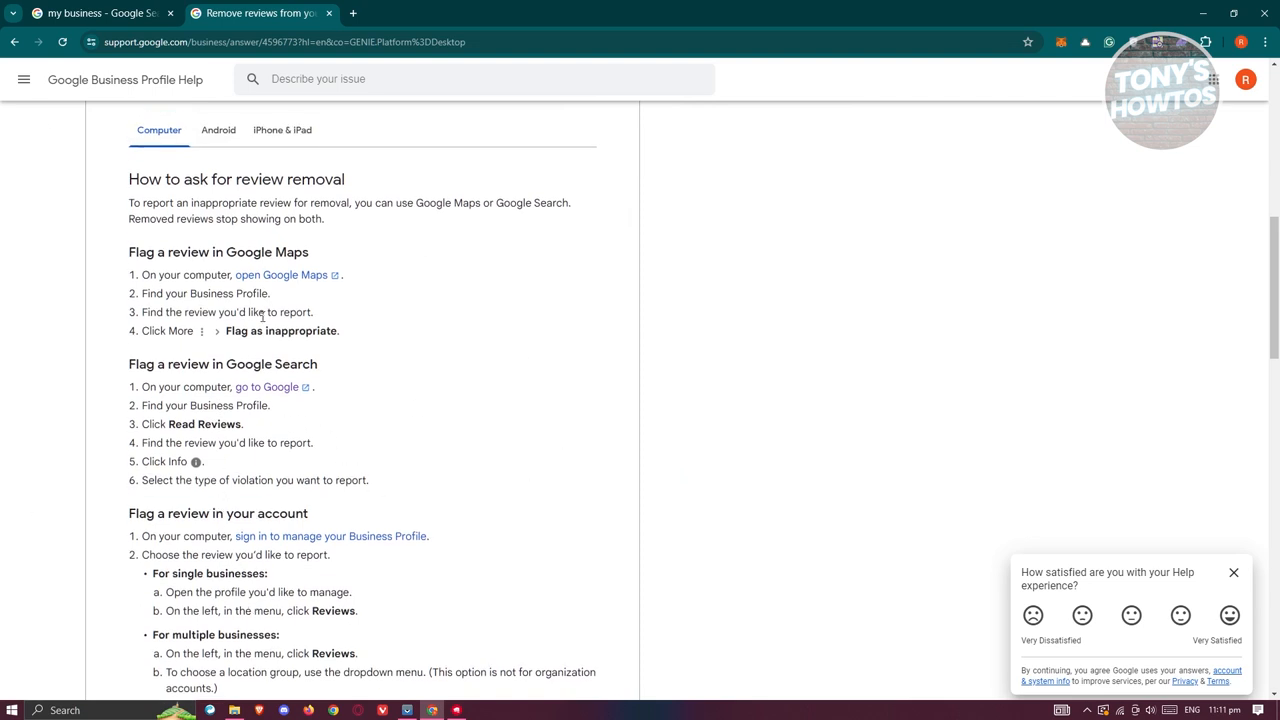
pyautogui.moveTo(118, 421)
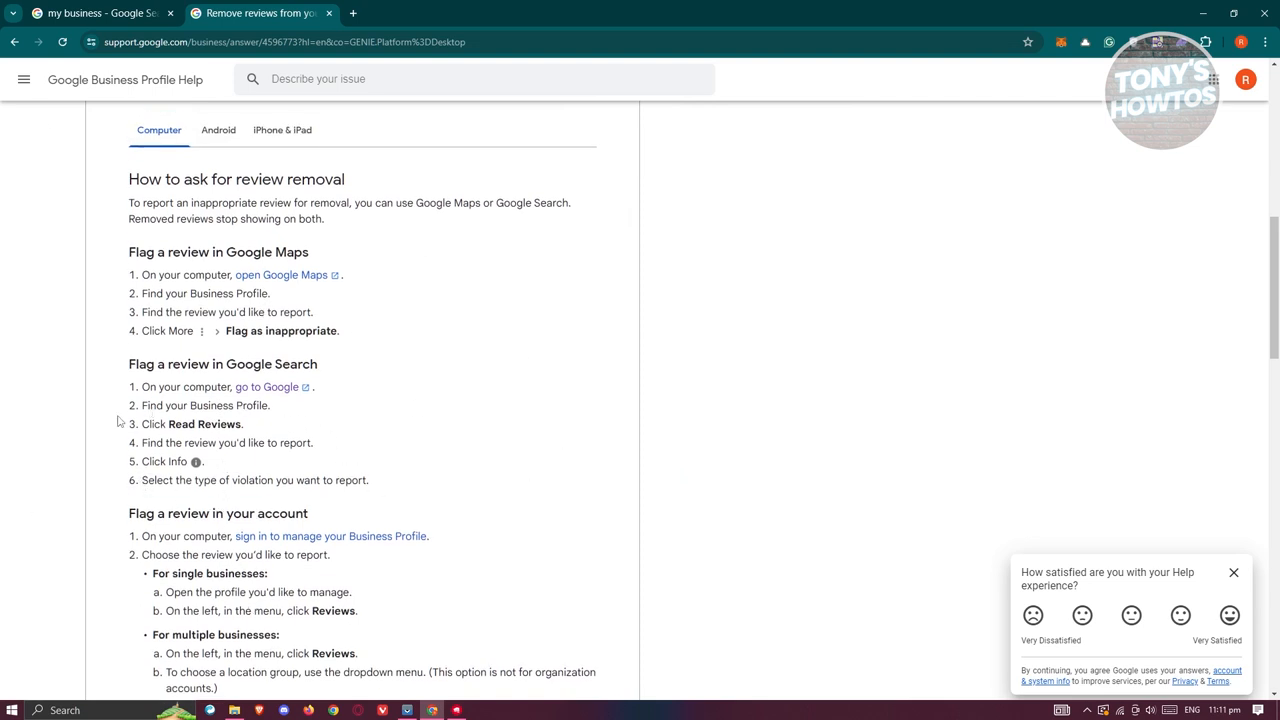
pyautogui.moveTo(399, 416)
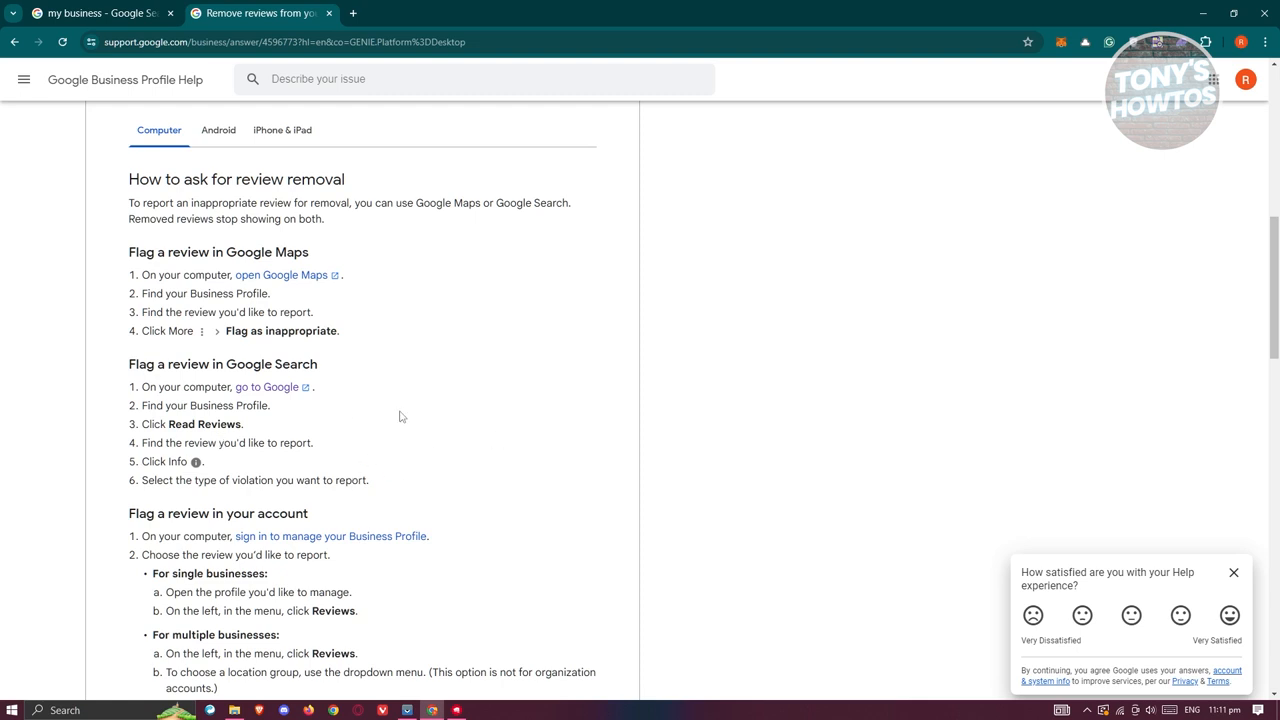
pyautogui.scroll(-3)
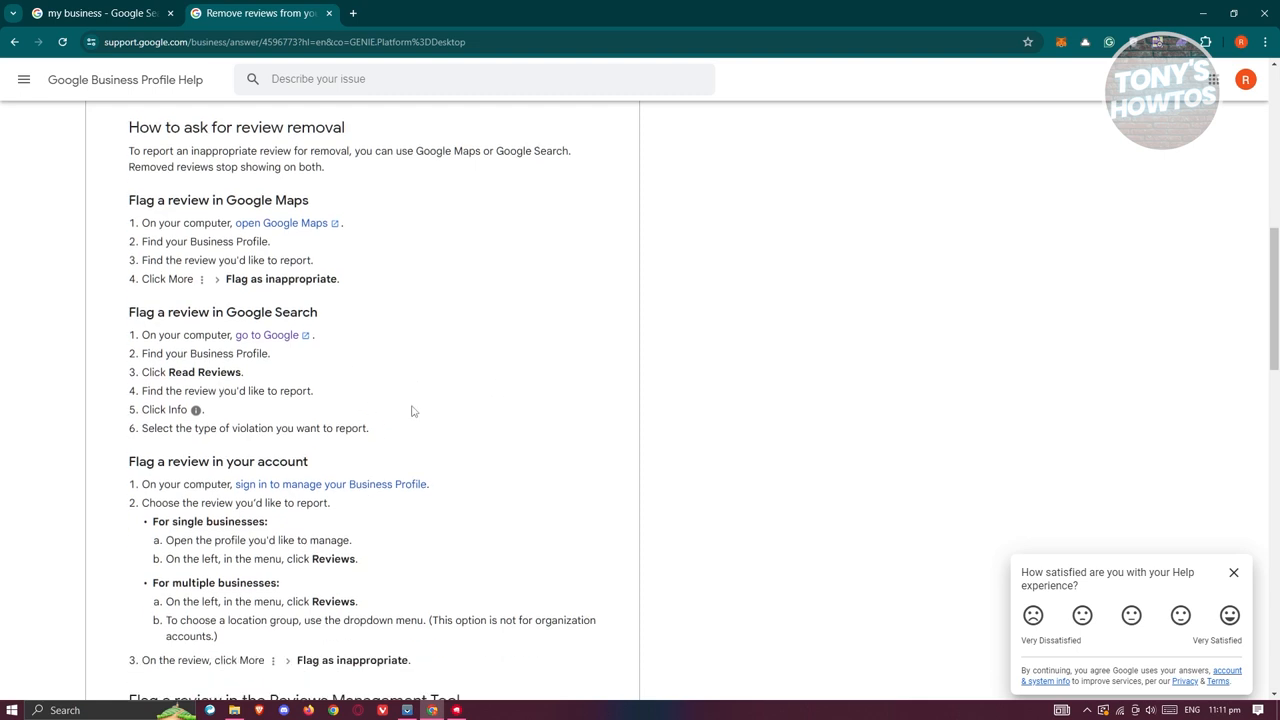
pyautogui.scroll(3)
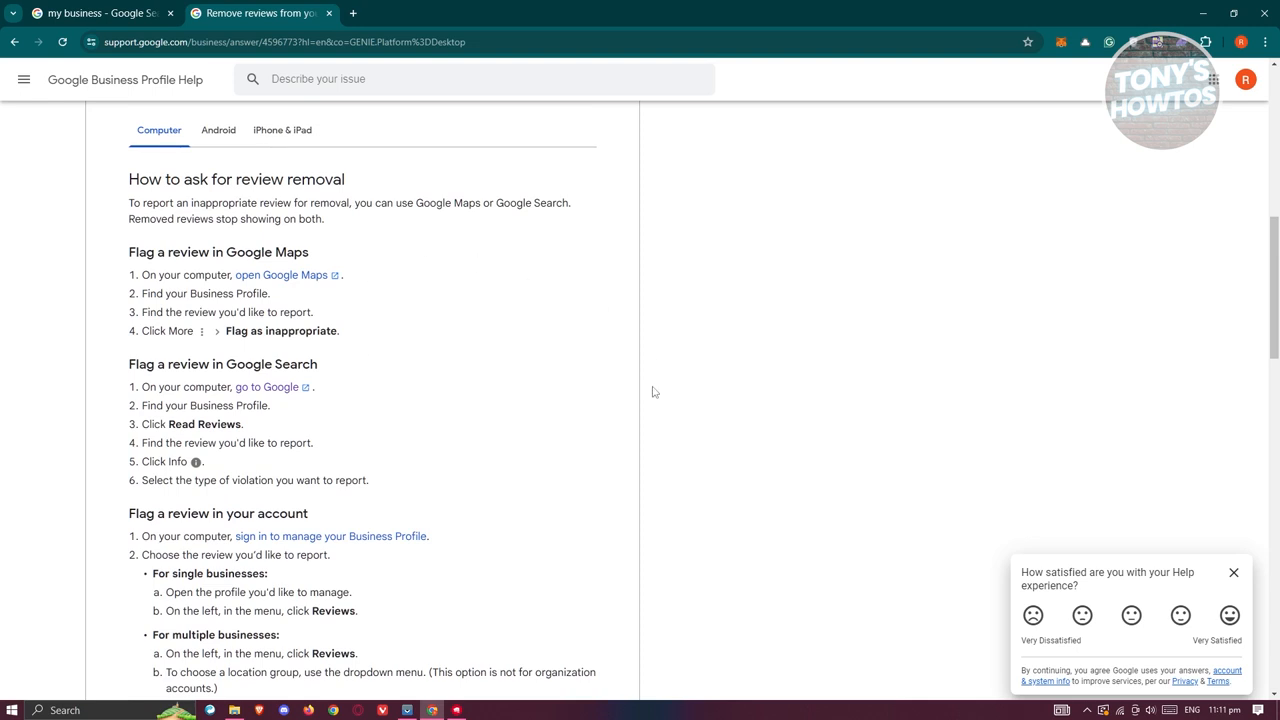
pyautogui.moveTo(500, 488)
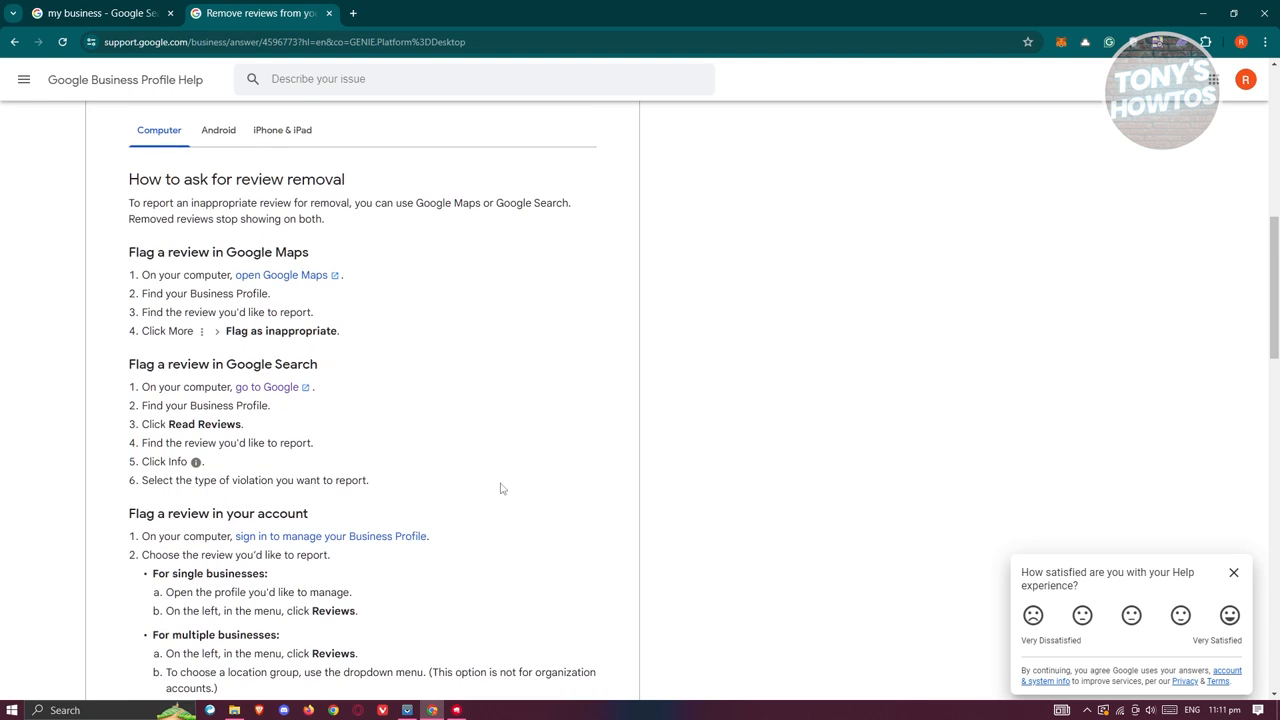
pyautogui.click(95, 13)
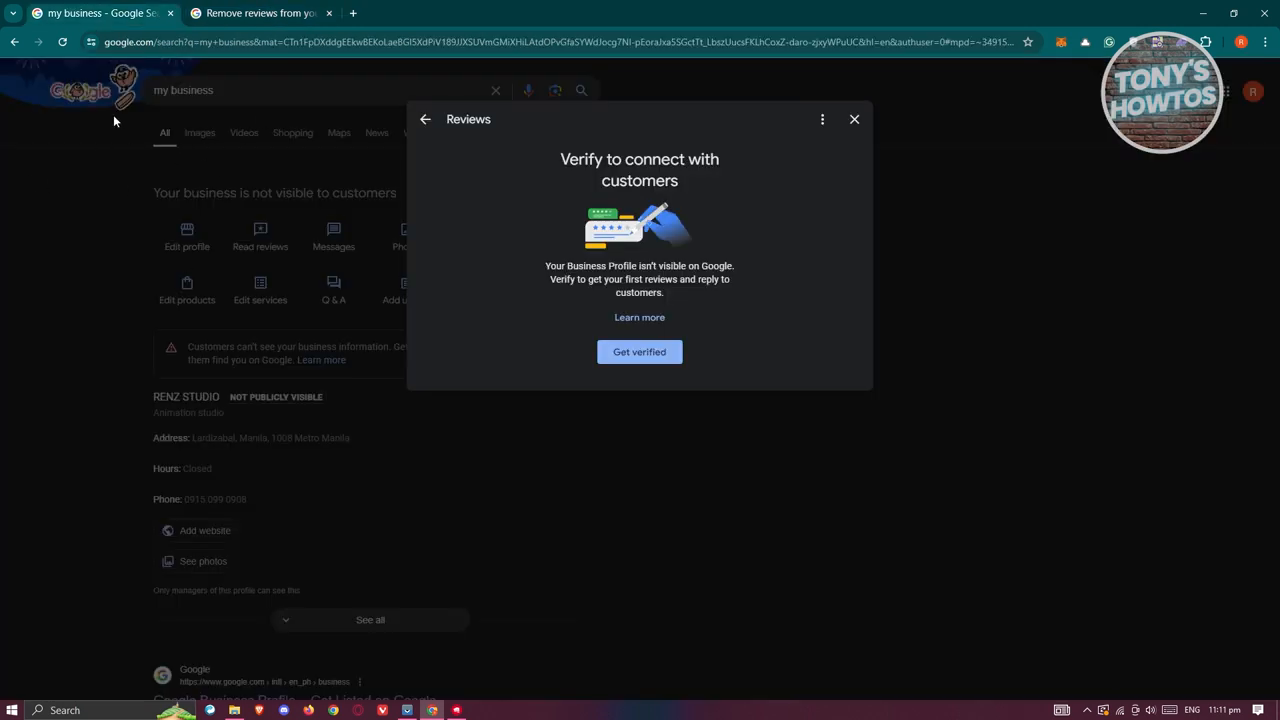
pyautogui.click(260, 13)
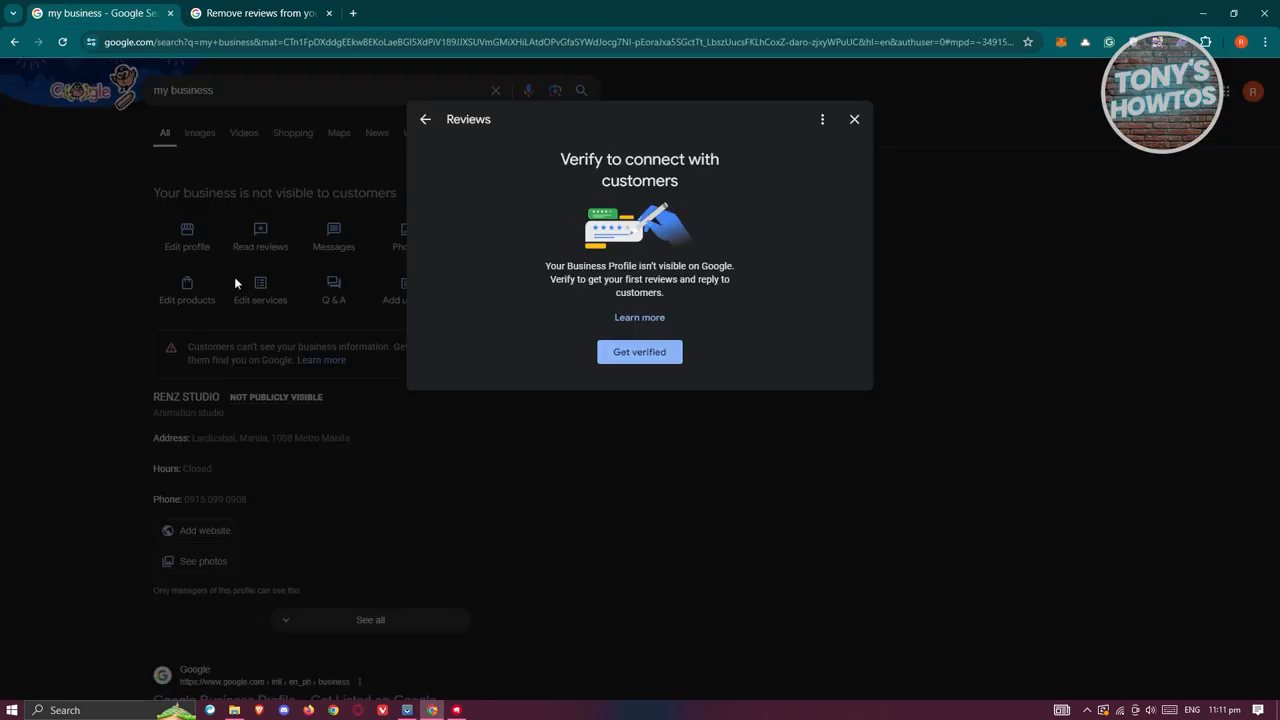
# Highlight 'Select the type of violation you want to report' in the help article, then return to Reviews
pyautogui.click(262, 13)
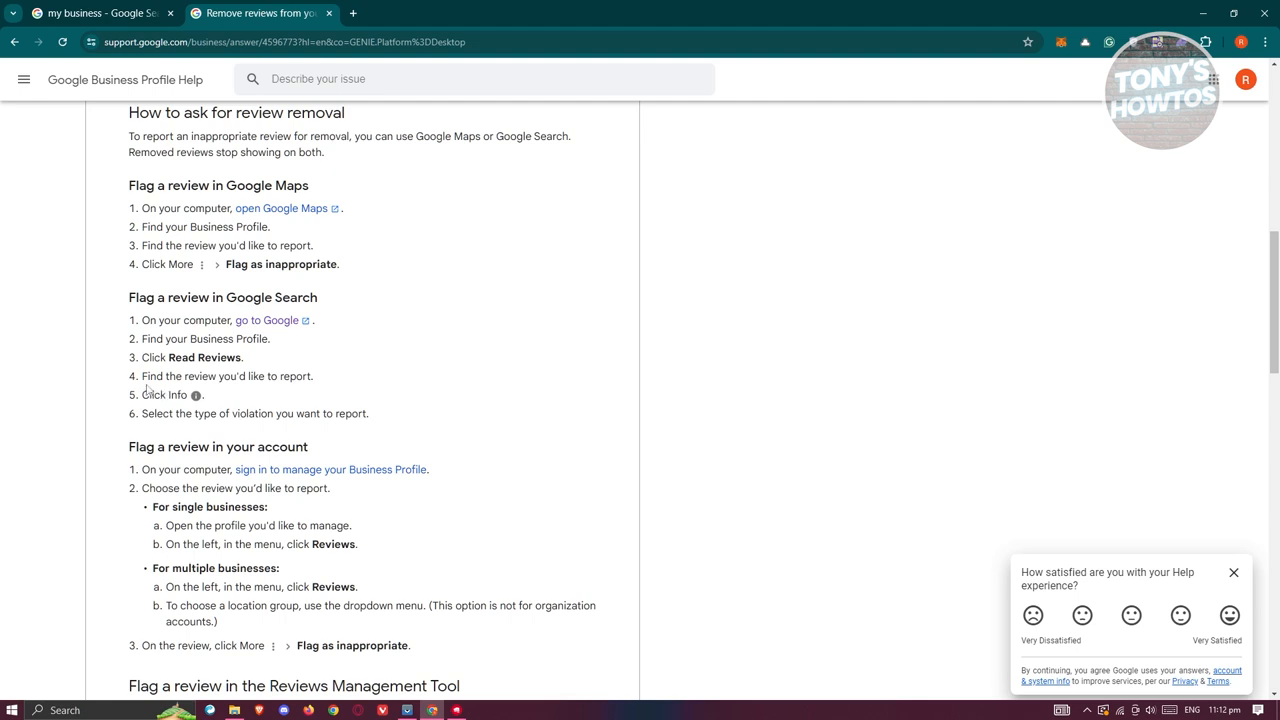
pyautogui.moveTo(184, 378)
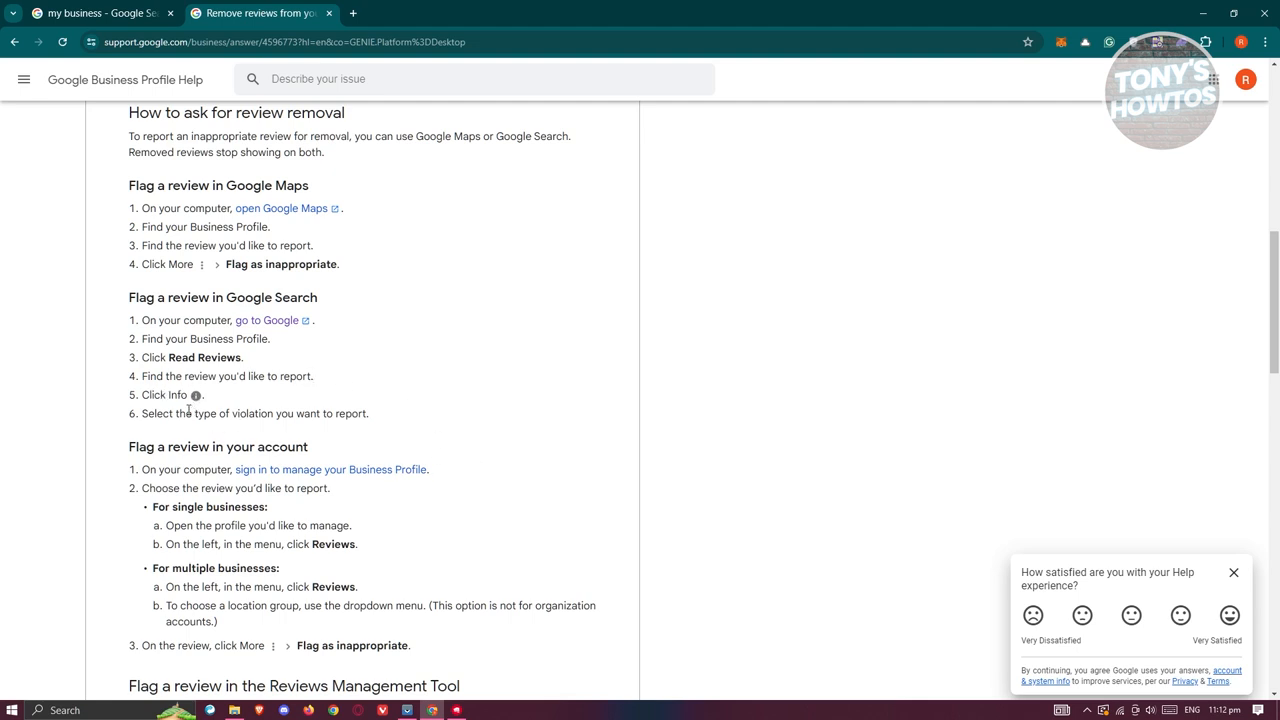
pyautogui.doubleClick(147, 447)
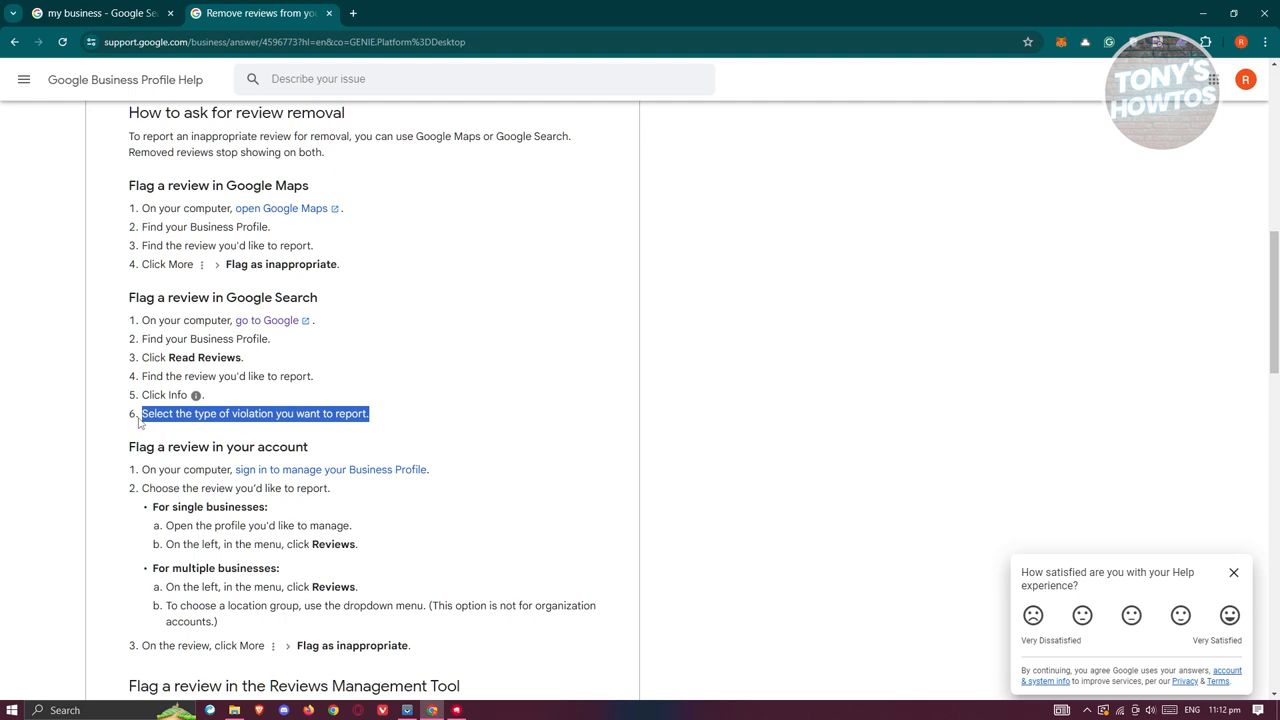
pyautogui.moveTo(95, 13)
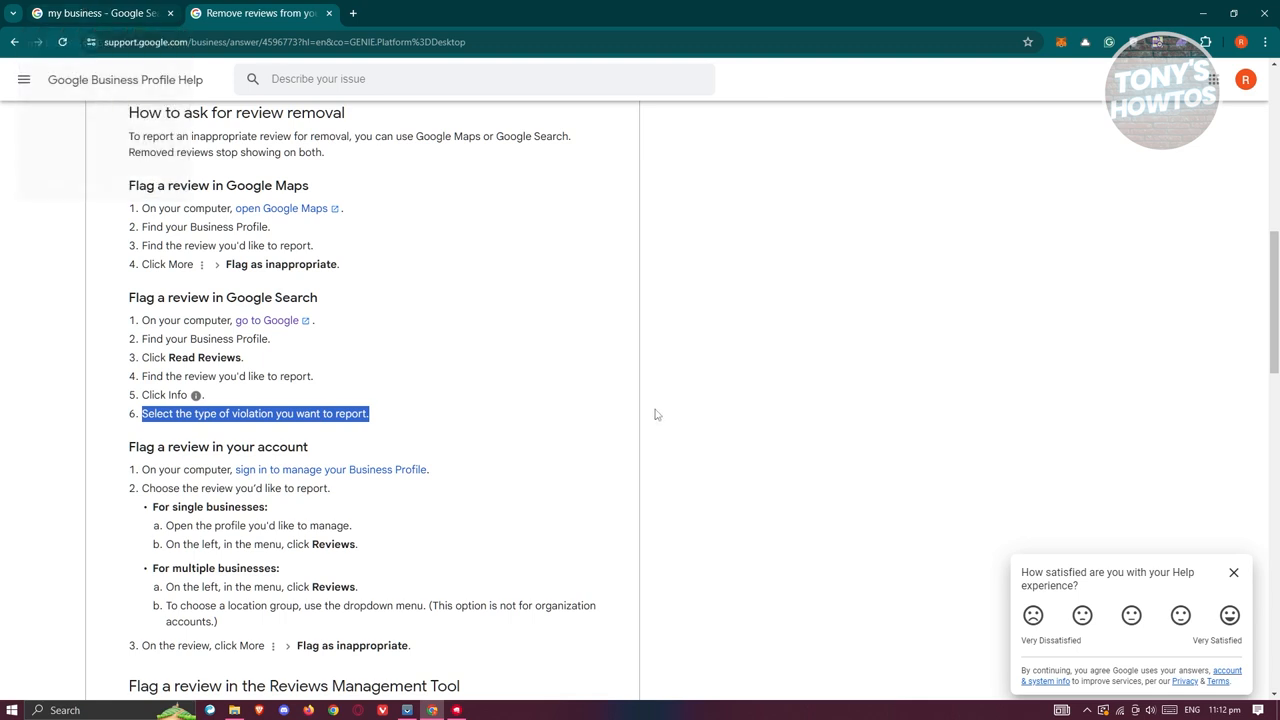
pyautogui.moveTo(645, 432)
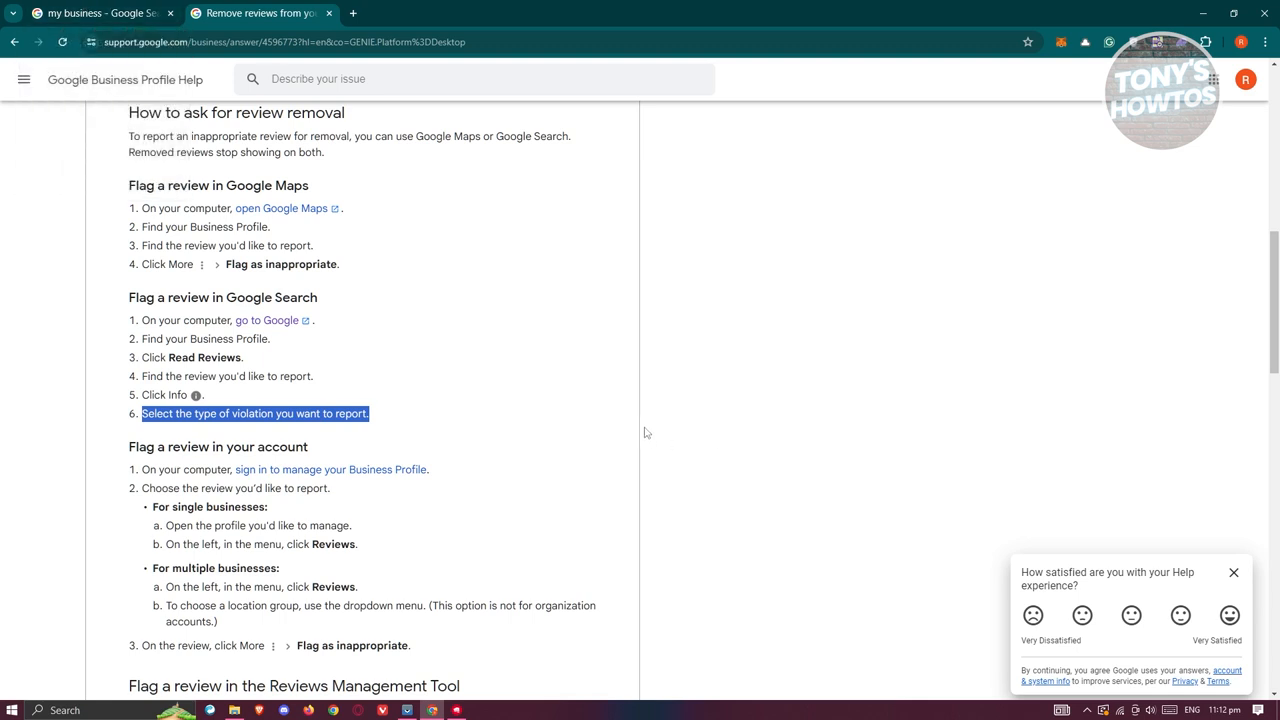
pyautogui.moveTo(655, 401)
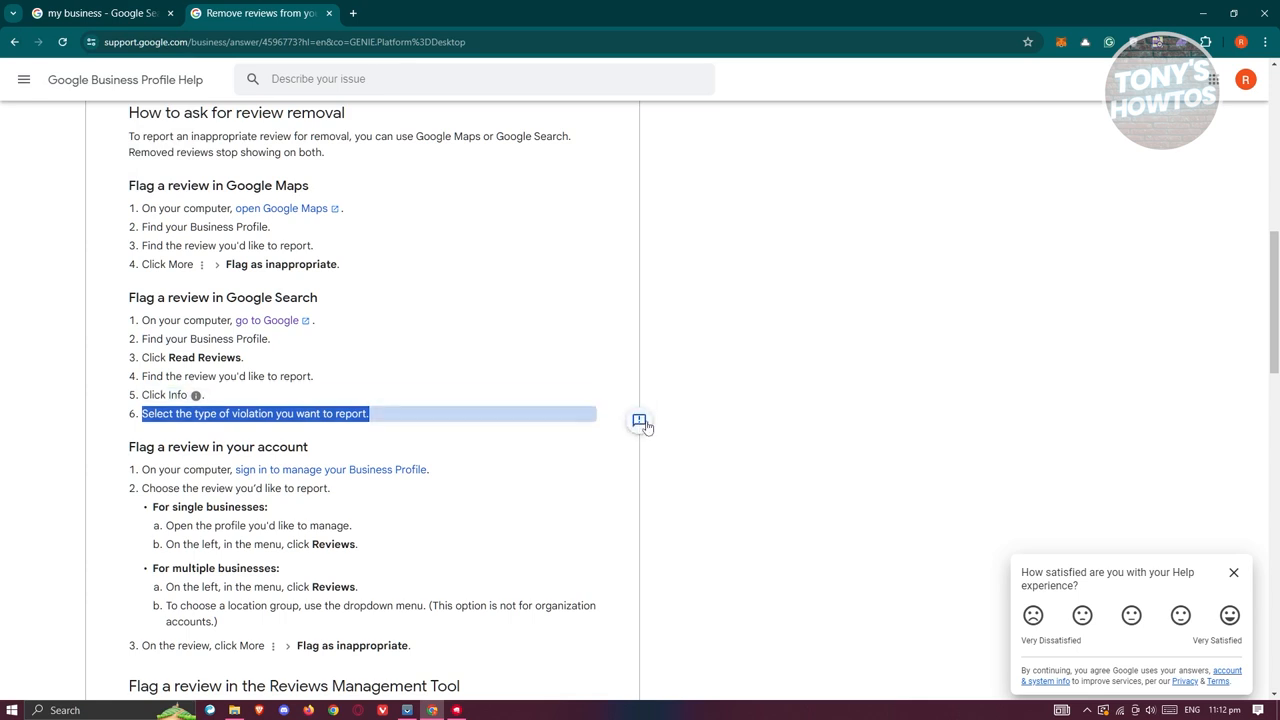
pyautogui.click(95, 13)
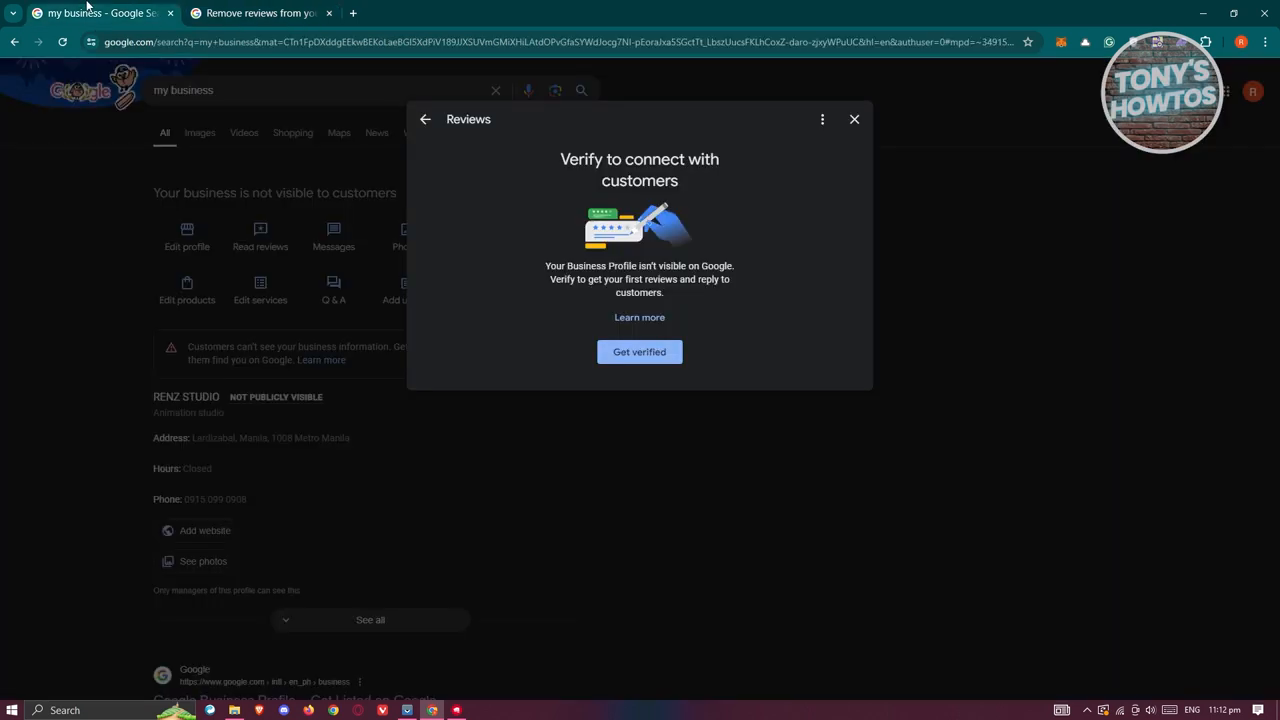